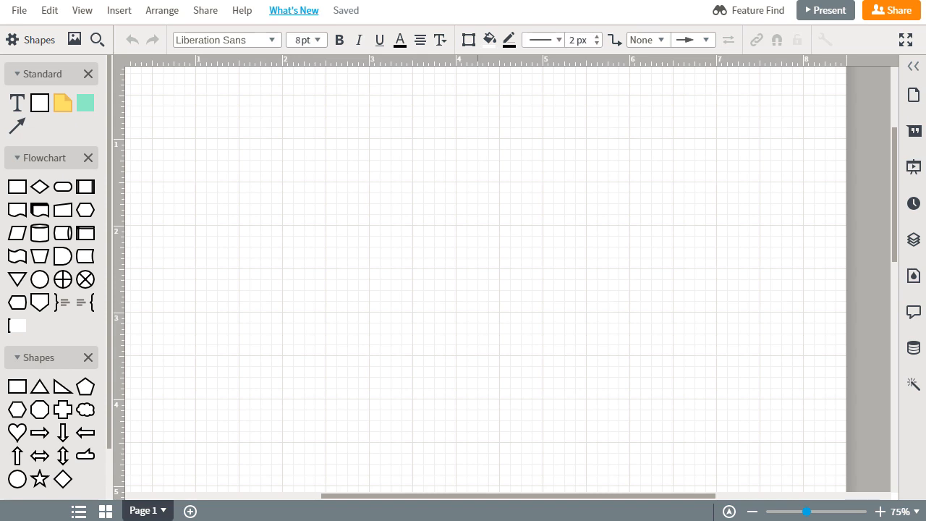
pyautogui.moveTo(219, 138)
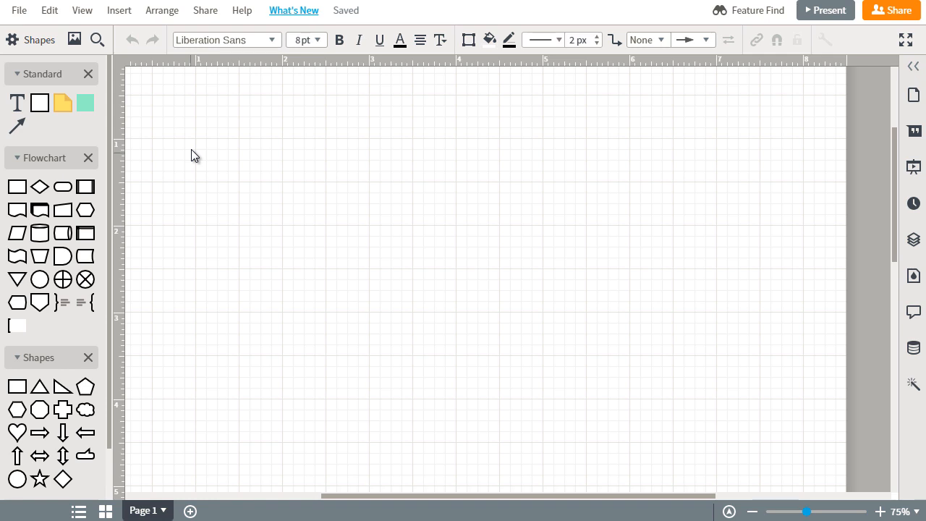
pyautogui.moveTo(107, 138)
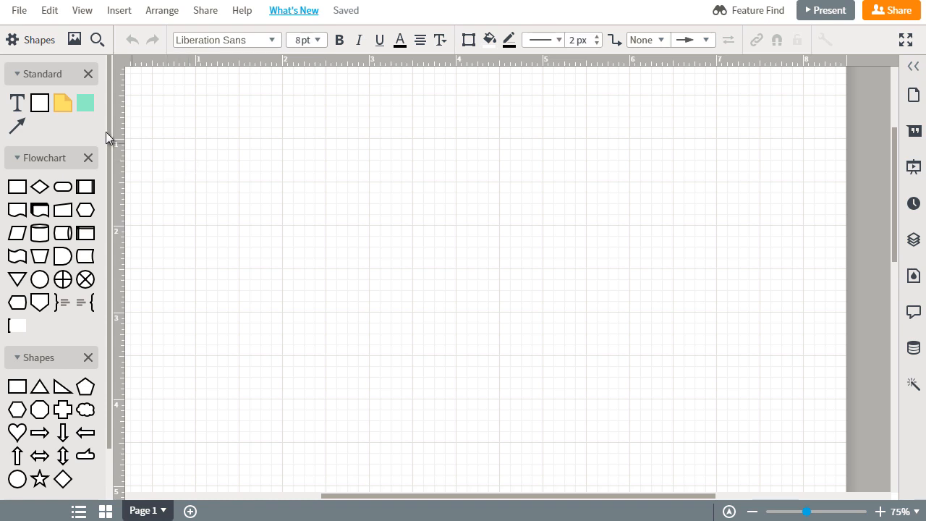
pyautogui.moveTo(39, 102)
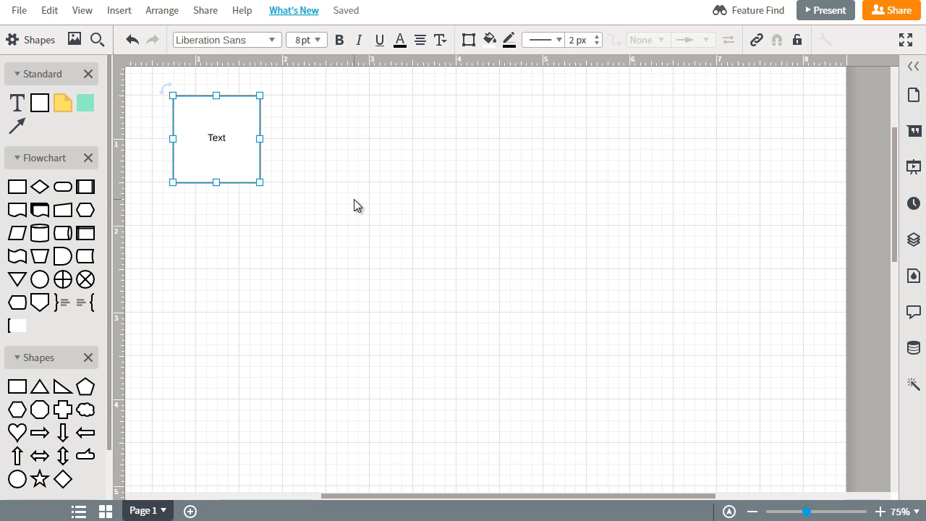
pyautogui.moveTo(195, 128)
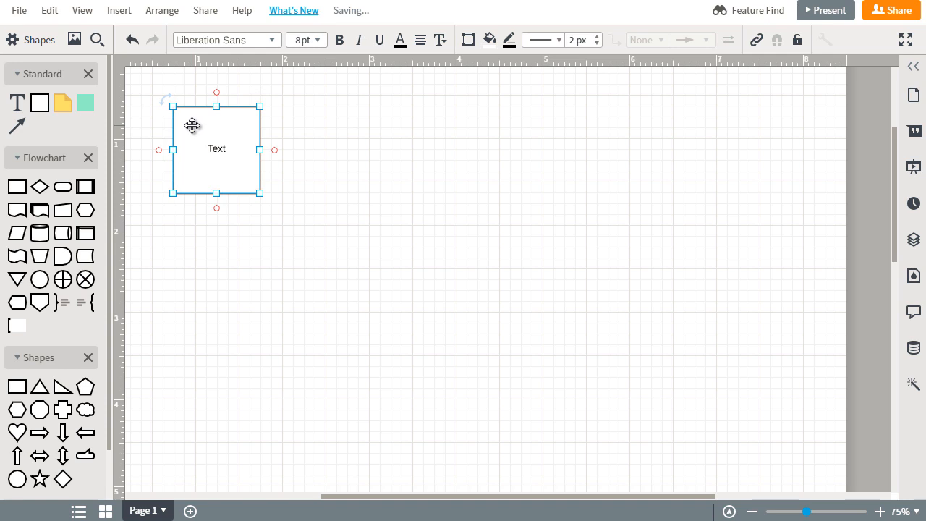
# Step: Label the new top-left box 'Gather Information About The Prospect's Different Needs'
pyautogui.doubleClick(217, 148)
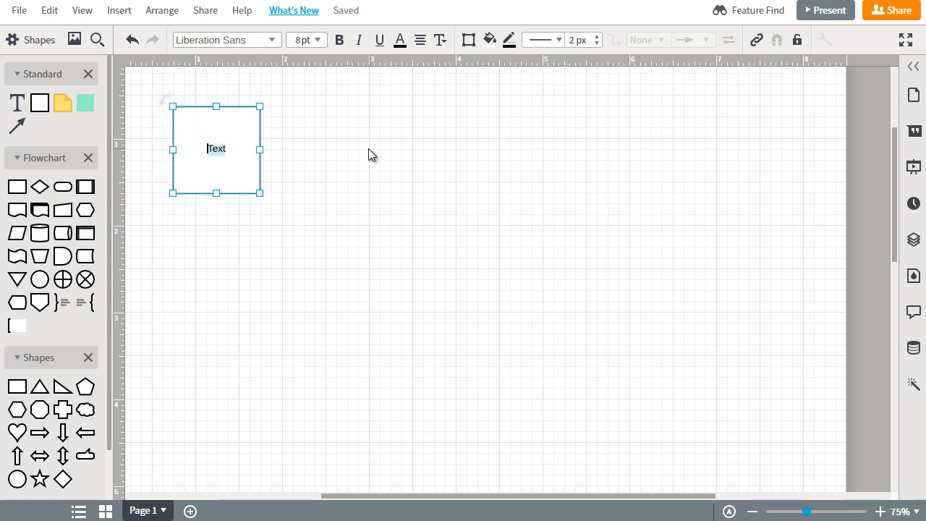
pyautogui.write("Gather Information About The Prospect's Different Needs")
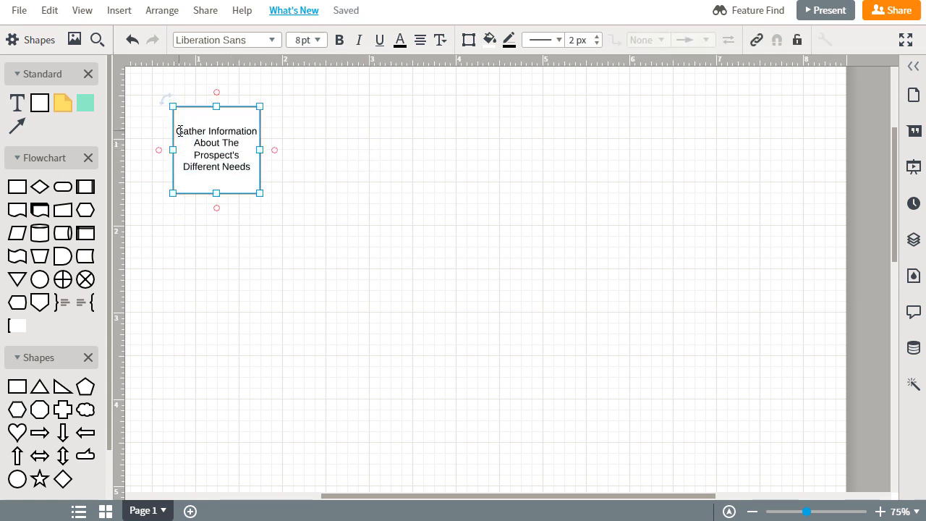
pyautogui.write('Survey')
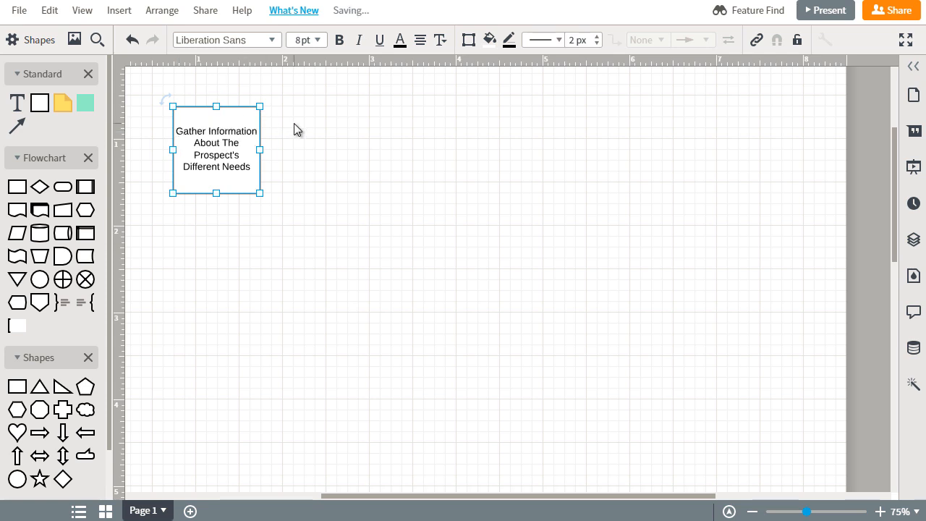
# Step: Add a copy of the first box to its right labelled 'Take a Survey'
pyautogui.moveTo(217, 148); pyautogui.dragTo(248, 160)
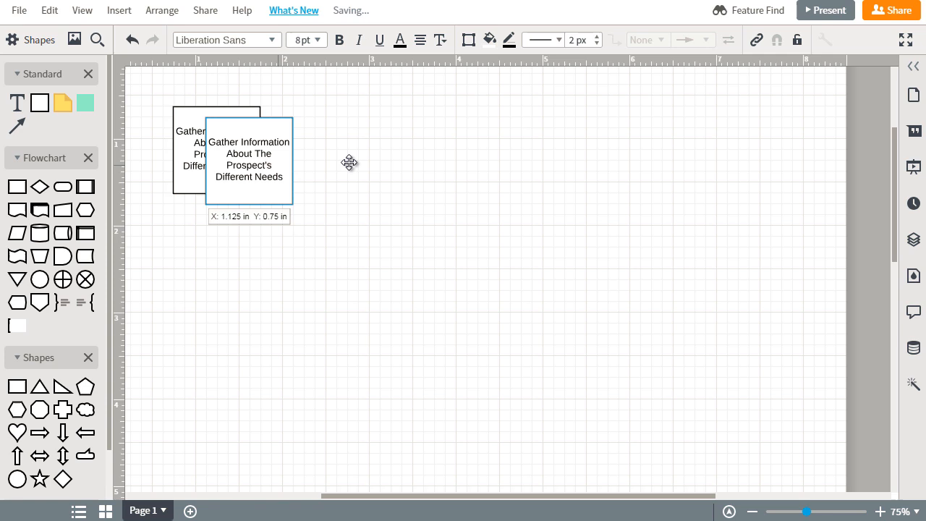
pyautogui.moveTo(249, 160); pyautogui.dragTo(357, 150)
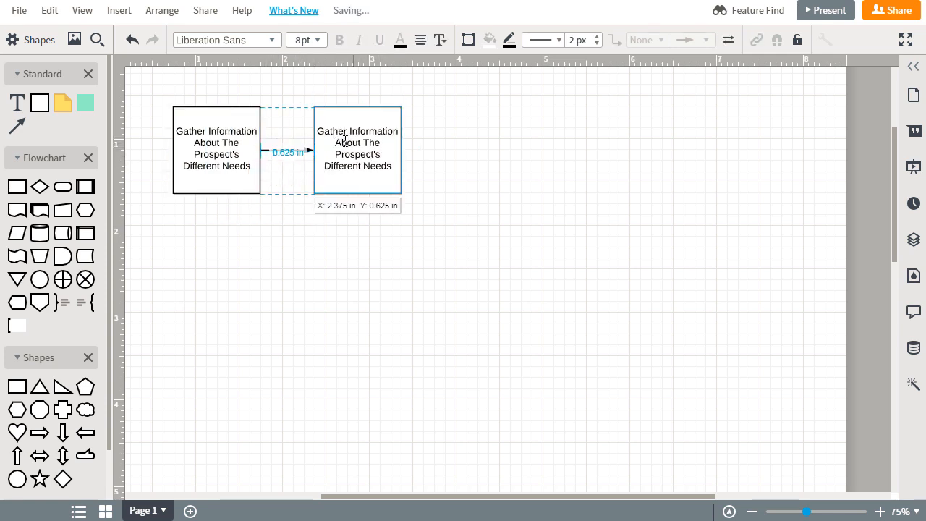
pyautogui.write('Takea')
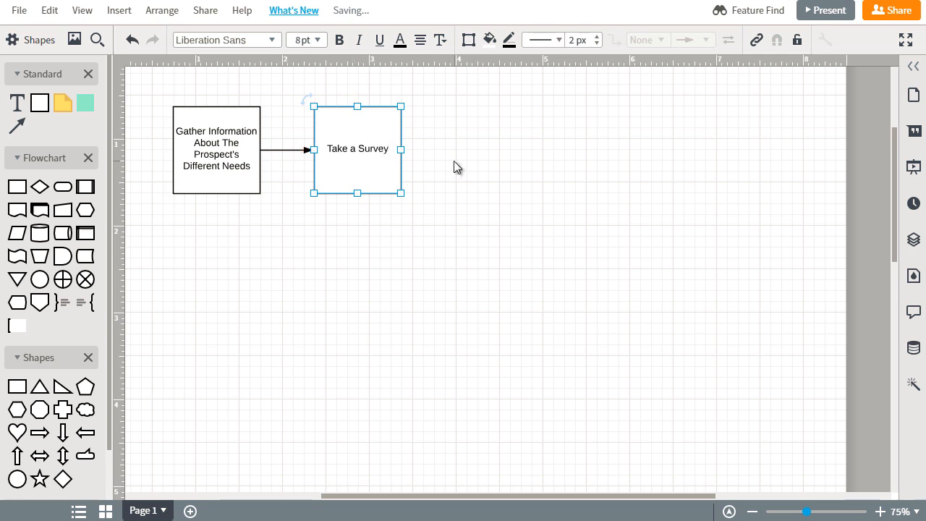
# Step: Add a 'Sit Down With a Prospect' box further right, linked by an arrow from the first box
pyautogui.moveTo(357, 148); pyautogui.dragTo(368, 159)
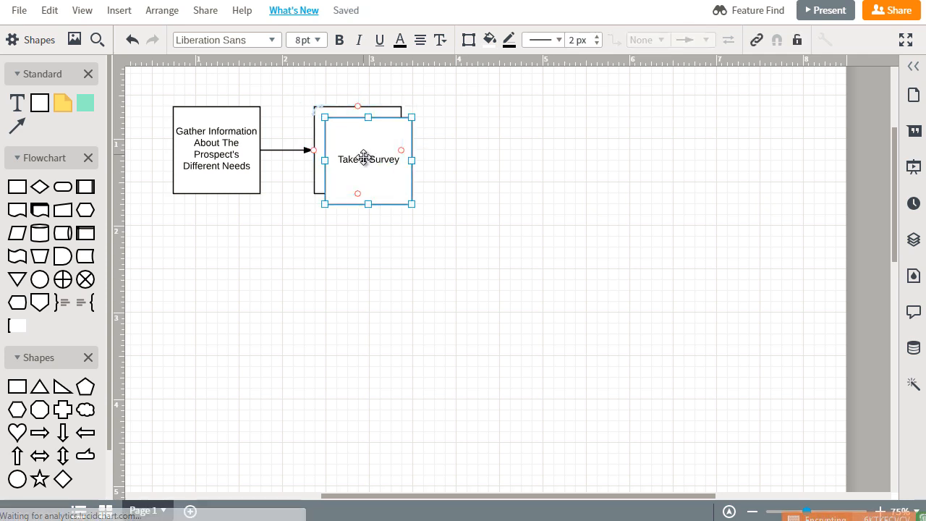
pyautogui.moveTo(368, 159); pyautogui.dragTo(509, 148)
pyautogui.write('Sit Down With a Prospect')
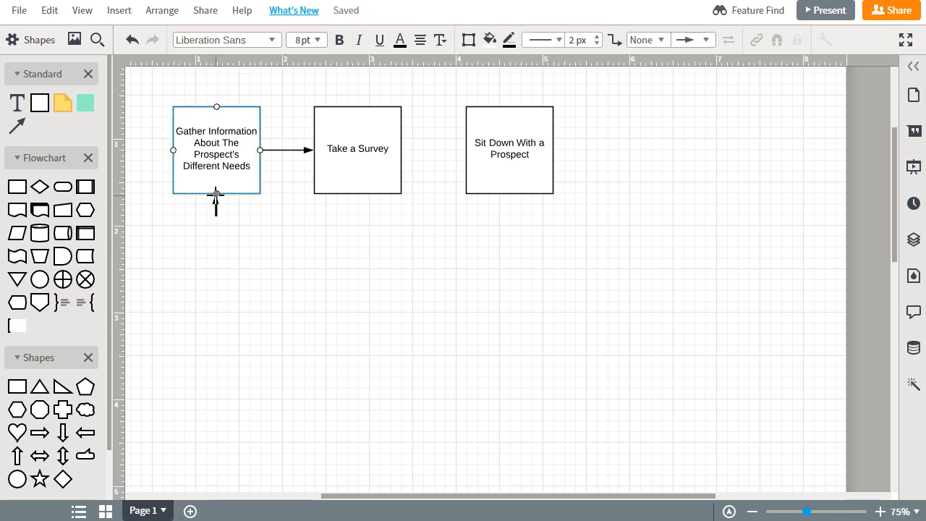
pyautogui.moveTo(217, 195); pyautogui.dragTo(510, 195)
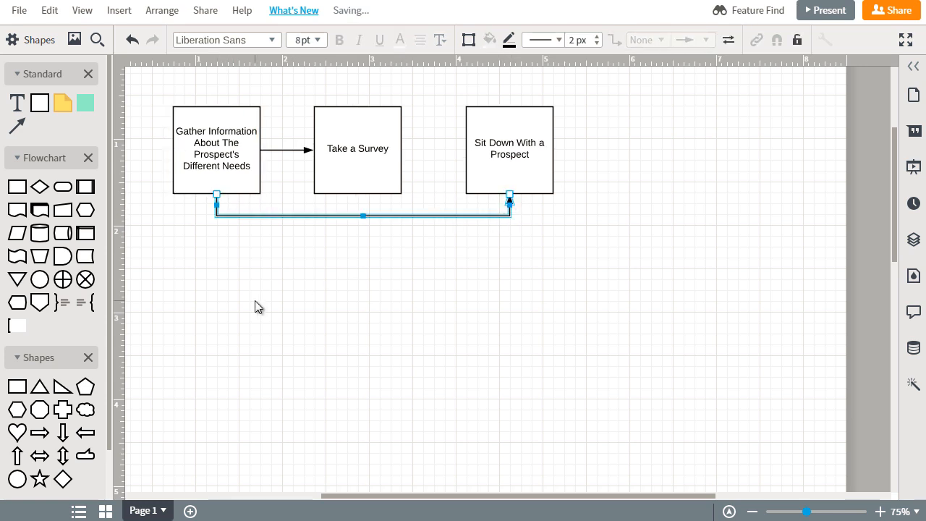
pyautogui.click(358, 149)
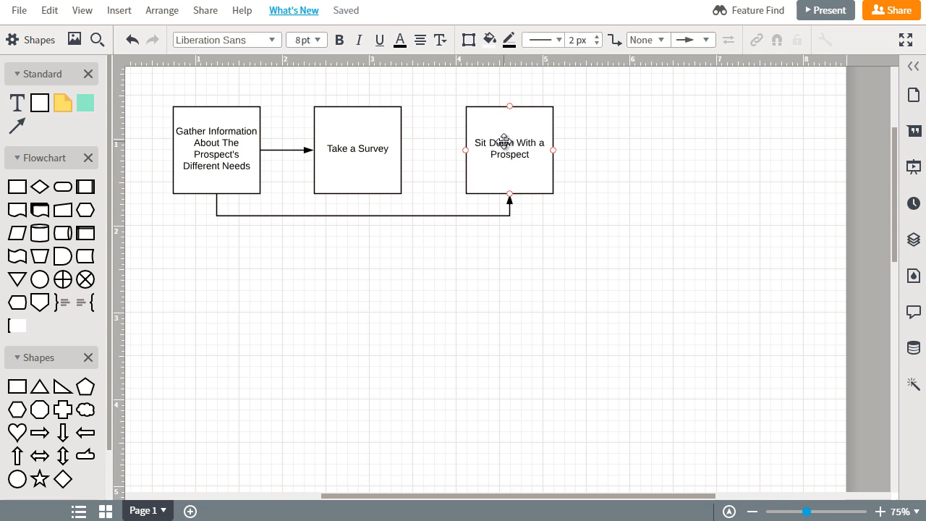
# Step: Copy the first box below the row and relabel it '#3 (3) Different Prospect Buyers'
pyautogui.click(358, 149)
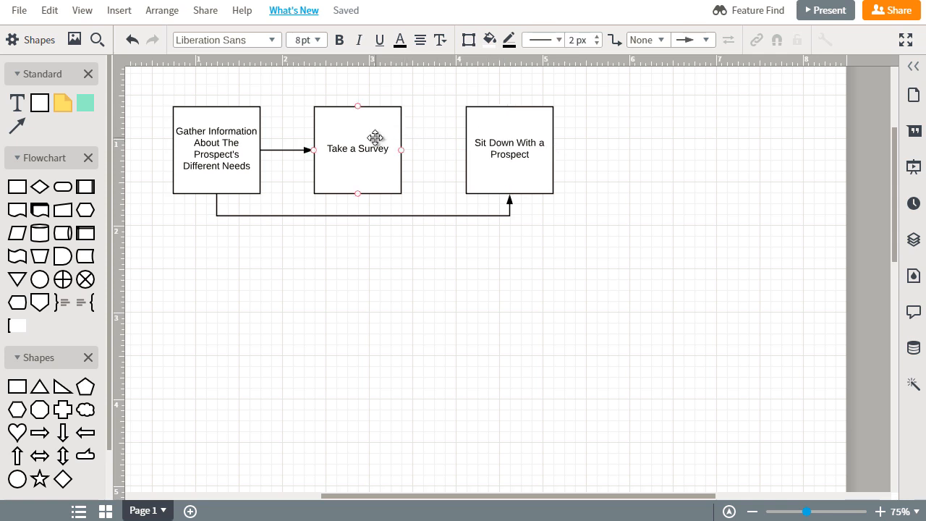
pyautogui.moveTo(393, 155)
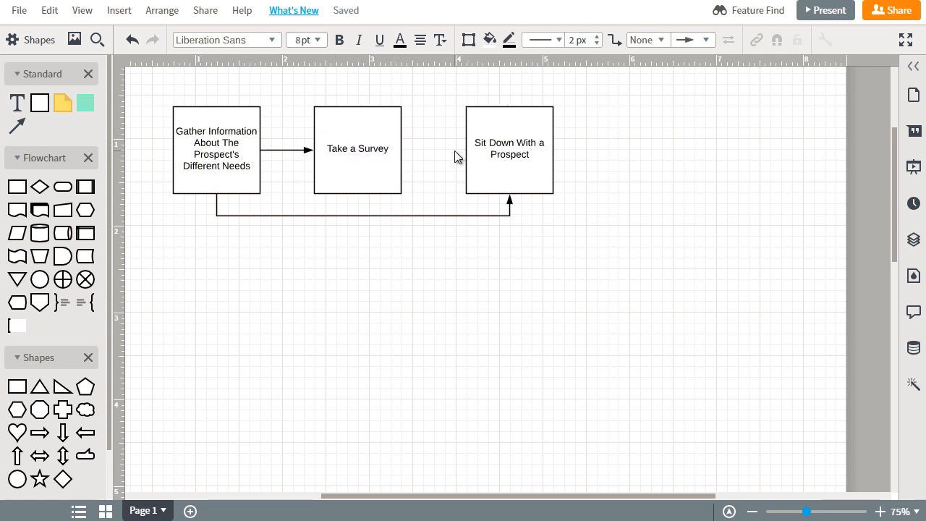
pyautogui.click(216, 150)
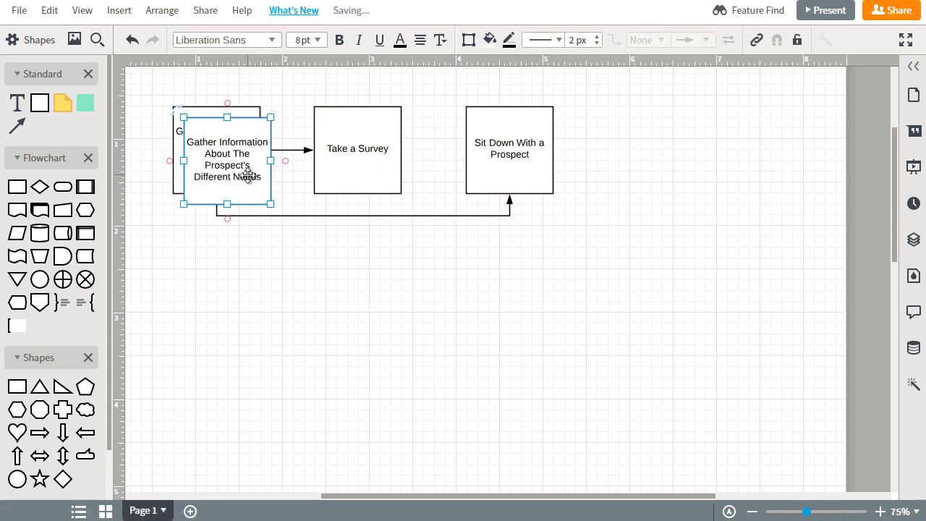
pyautogui.moveTo(227, 159); pyautogui.dragTo(369, 311)
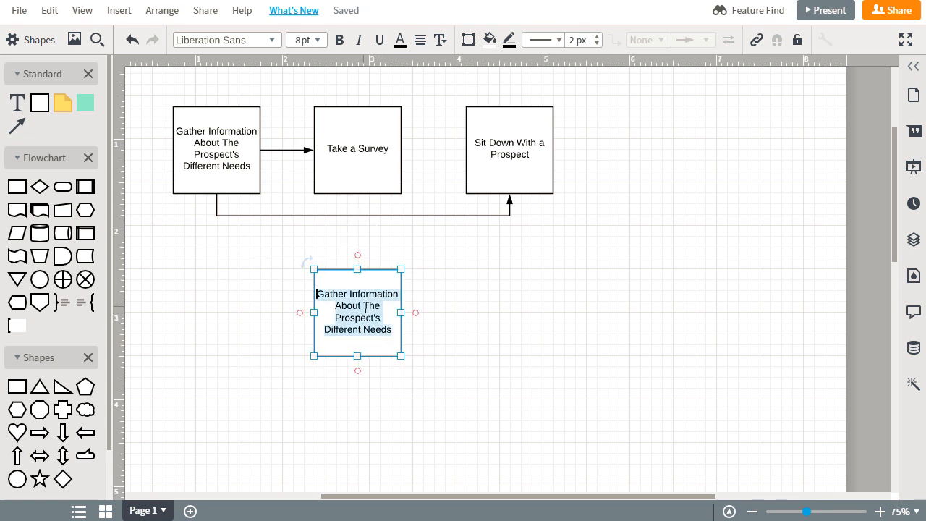
pyautogui.write('#3 (3-5) Different')
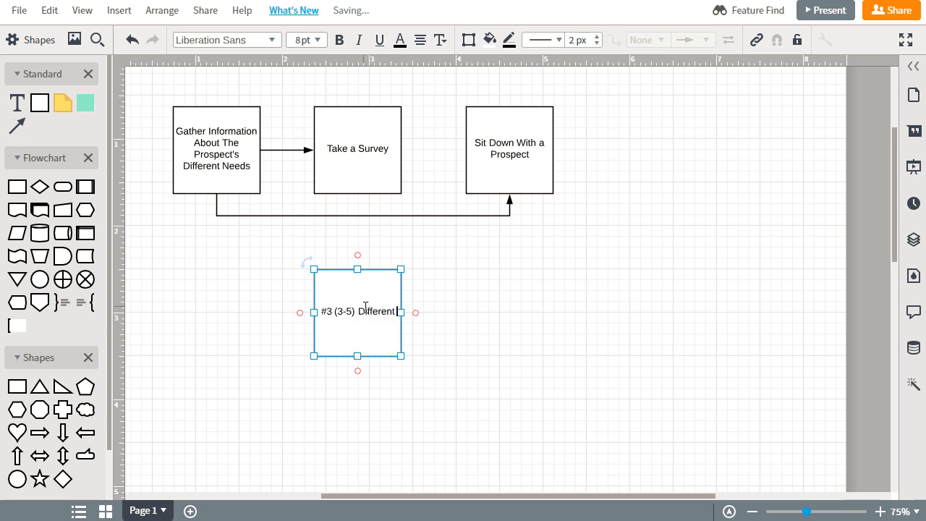
pyautogui.write('Prospect Buyers')
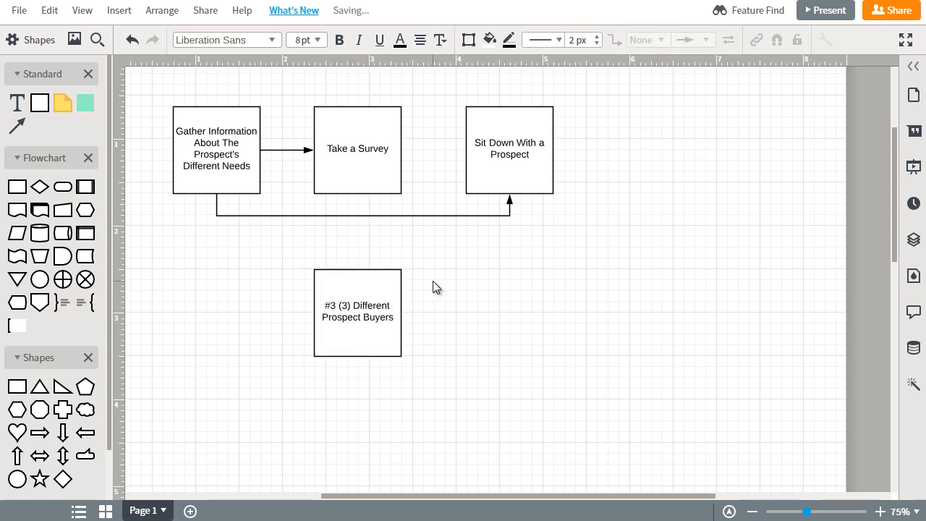
# Step: Extend the #3 box's label so it ends with 'Paths'
pyautogui.scroll(-3)
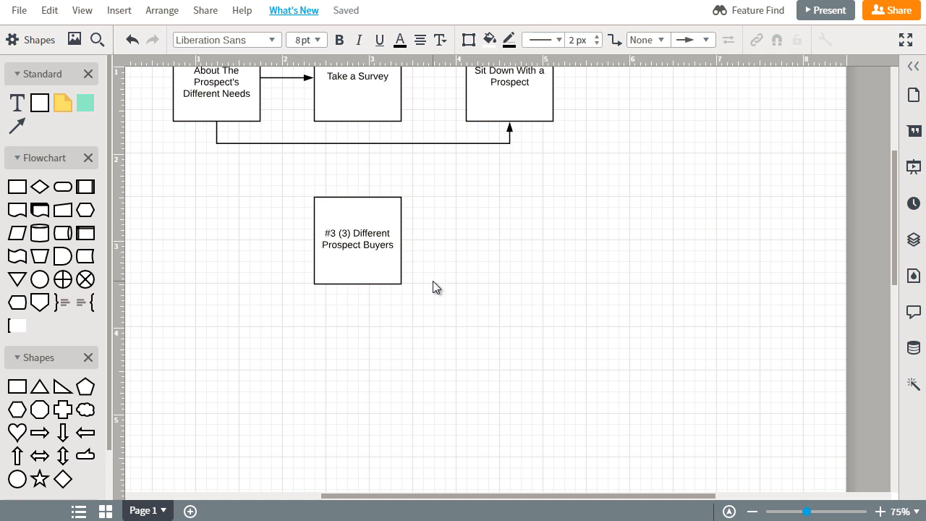
pyautogui.click(357, 240)
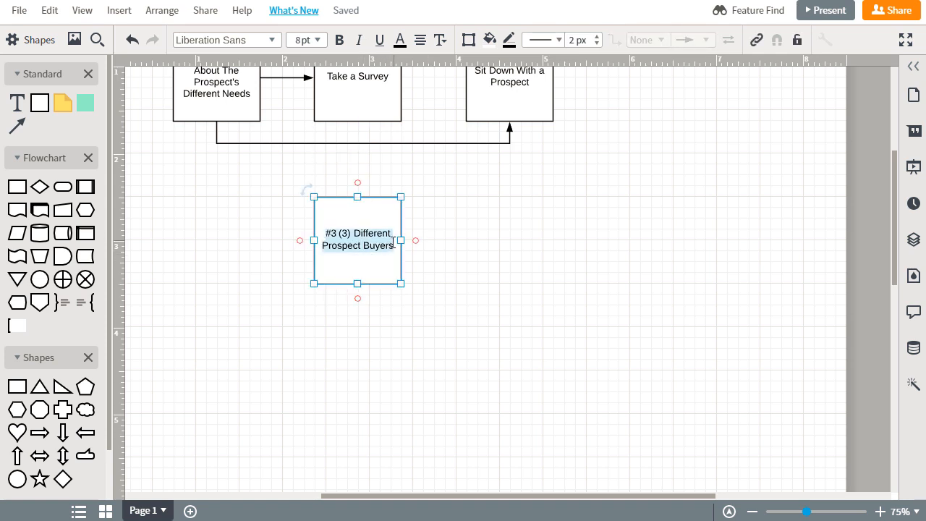
pyautogui.write('Ne')
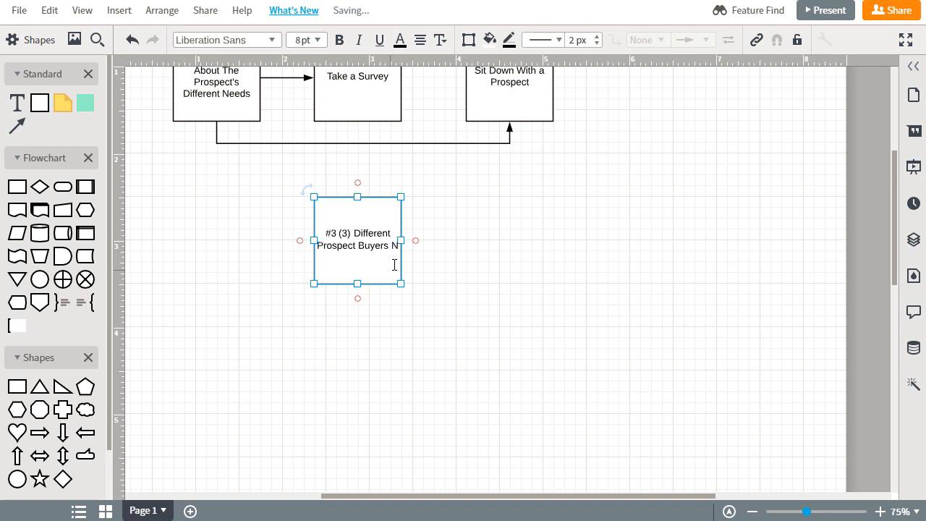
pyautogui.write('Paths')
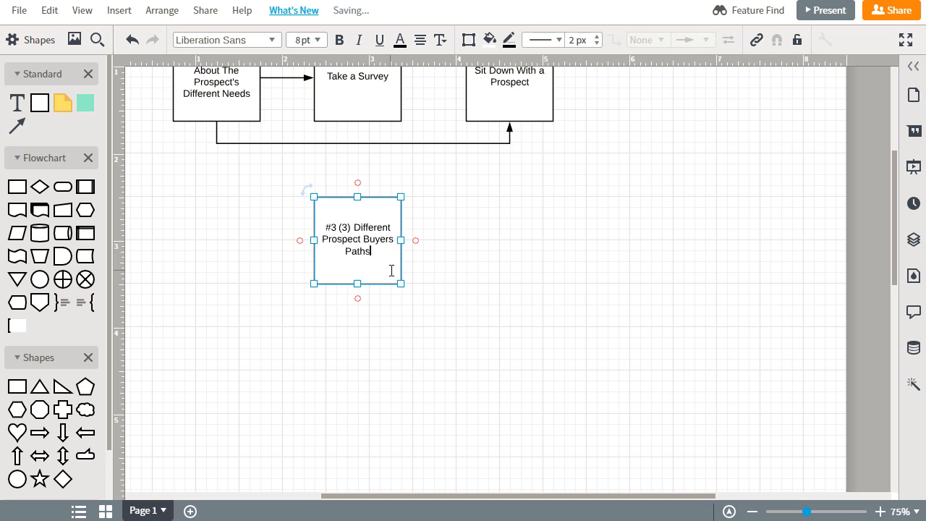
pyautogui.click(436, 237)
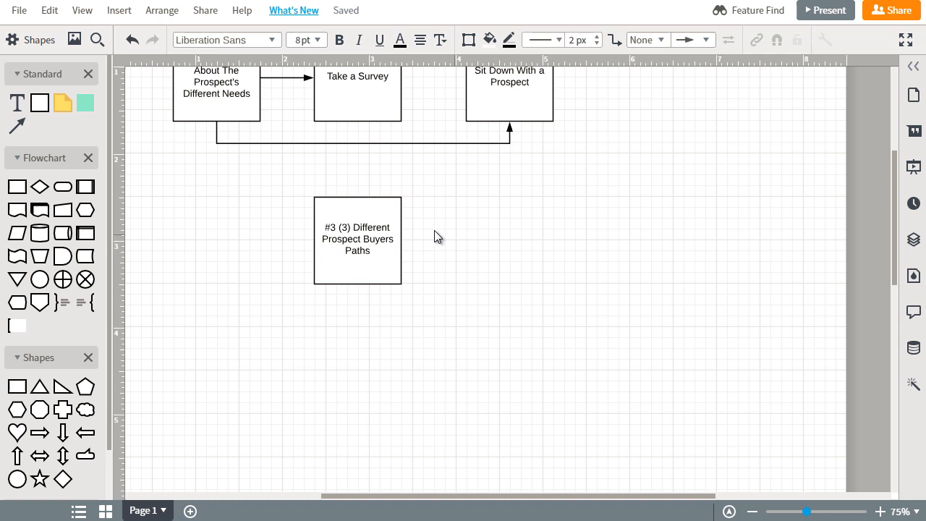
# Step: Duplicate the Paths box directly beneath it and label the copy 'Survey Funnel'
pyautogui.click(358, 240)
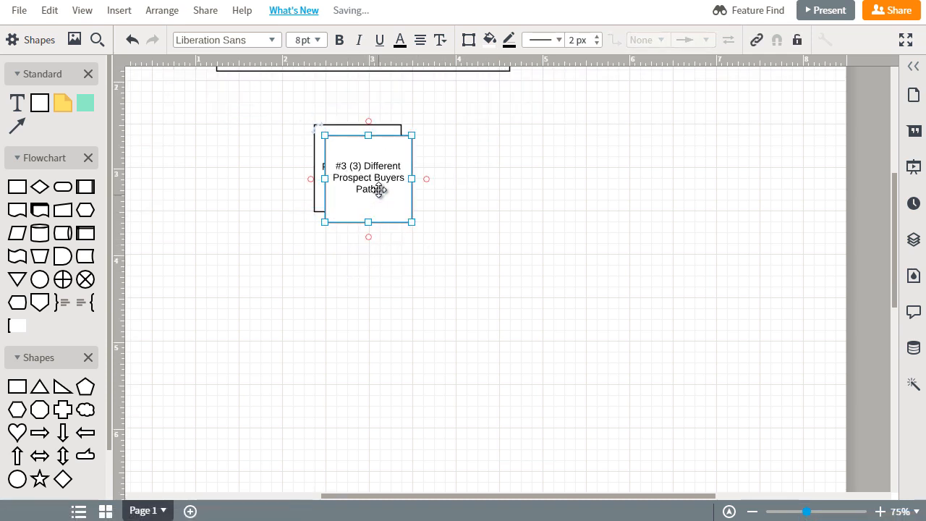
pyautogui.moveTo(368, 178); pyautogui.dragTo(367, 319)
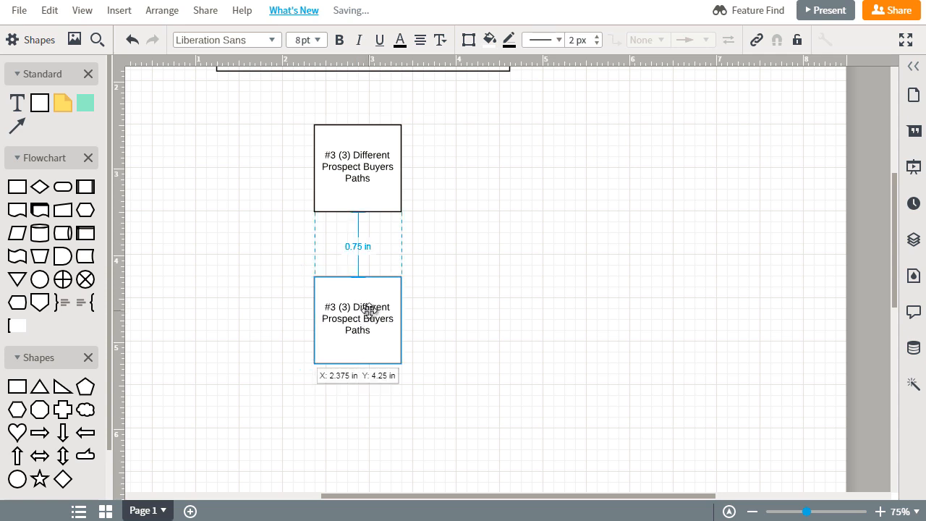
pyautogui.moveTo(358, 319); pyautogui.dragTo(357, 297)
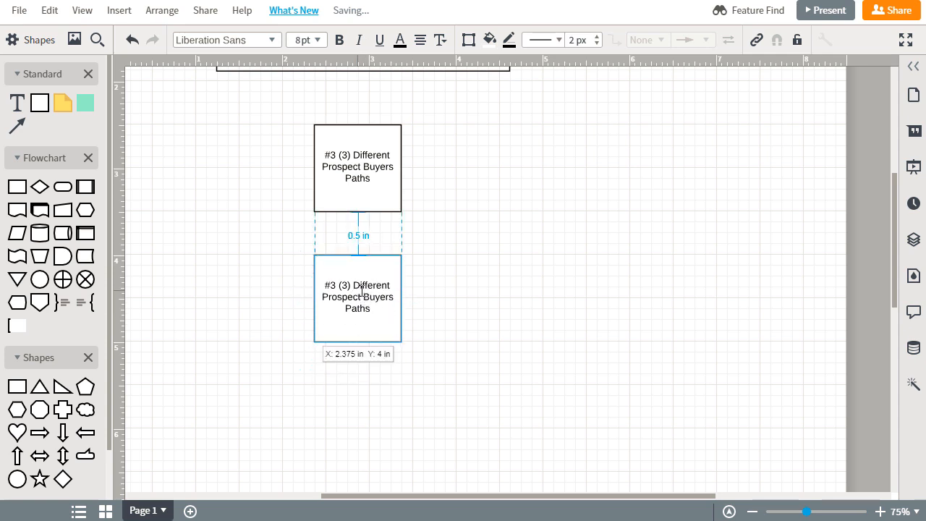
pyautogui.write('Survey Funnel')
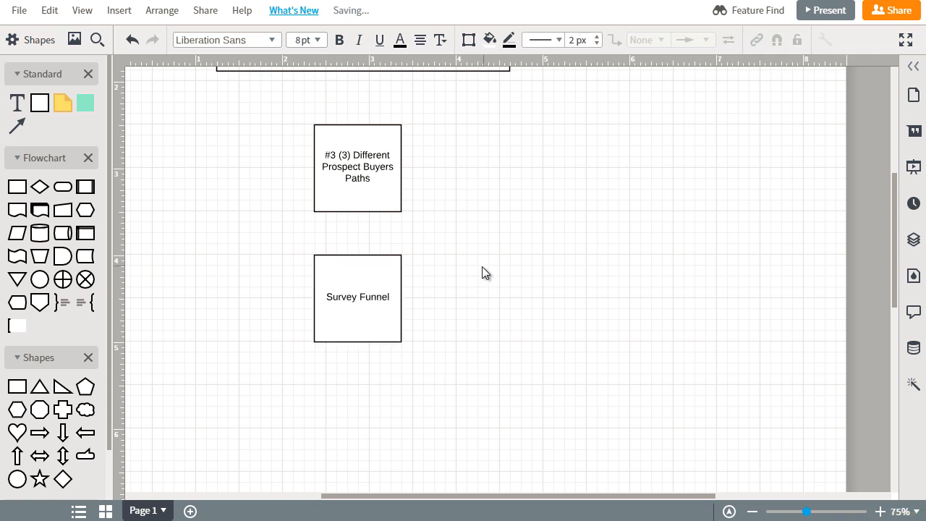
# Step: Shift Survey Funnel left and stack three copies beside it as Path 1, Path 2, Path 3
pyautogui.moveTo(357, 296); pyautogui.dragTo(217, 297)
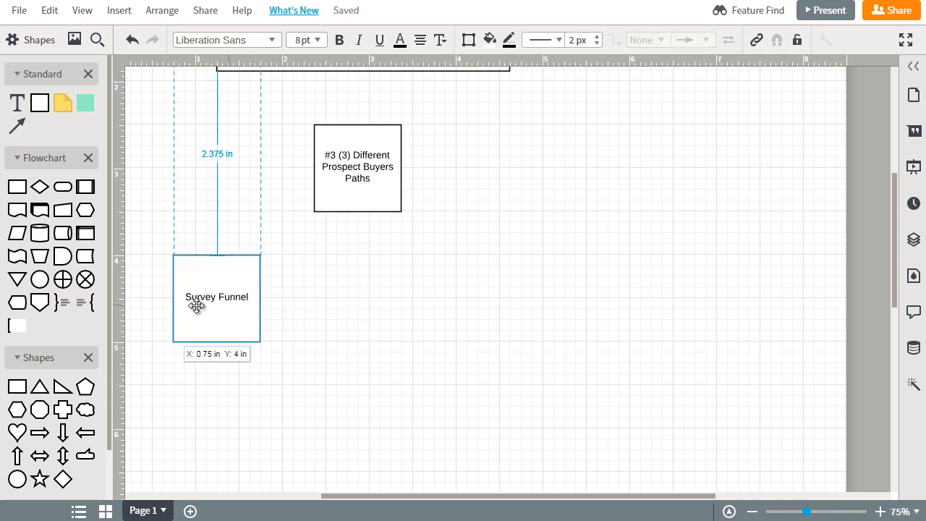
pyautogui.moveTo(216, 297); pyautogui.dragTo(194, 297)
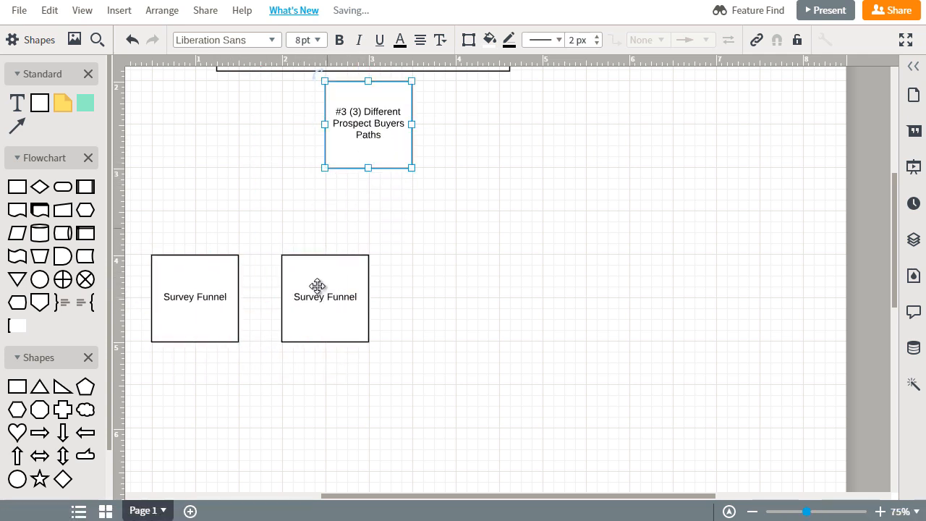
pyautogui.moveTo(325, 297); pyautogui.dragTo(314, 221)
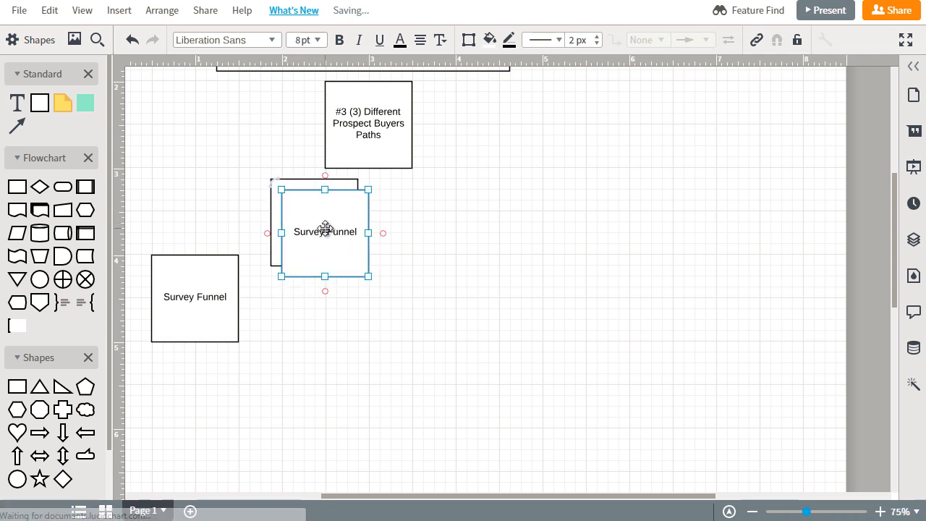
pyautogui.moveTo(324, 232); pyautogui.dragTo(314, 340)
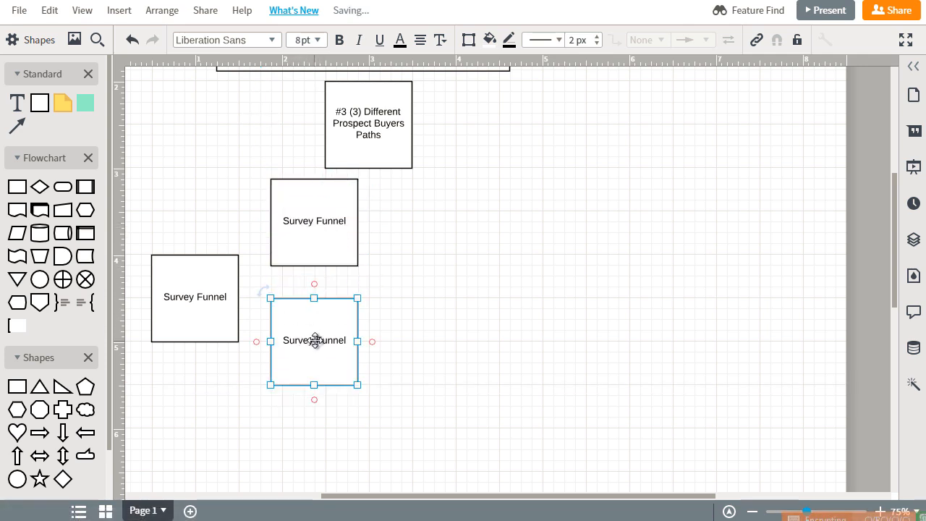
pyautogui.moveTo(314, 340); pyautogui.dragTo(325, 207)
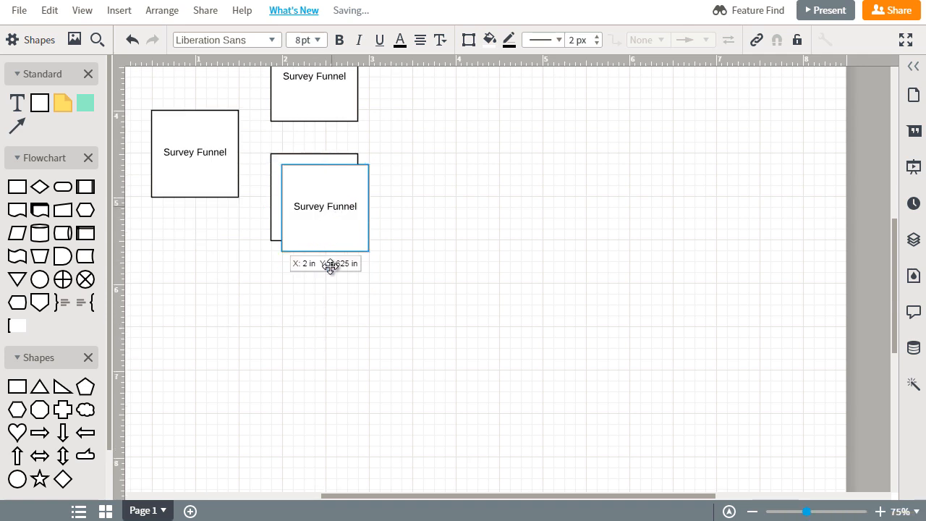
pyautogui.moveTo(324, 207); pyautogui.dragTo(315, 315)
pyautogui.write('Path 3')
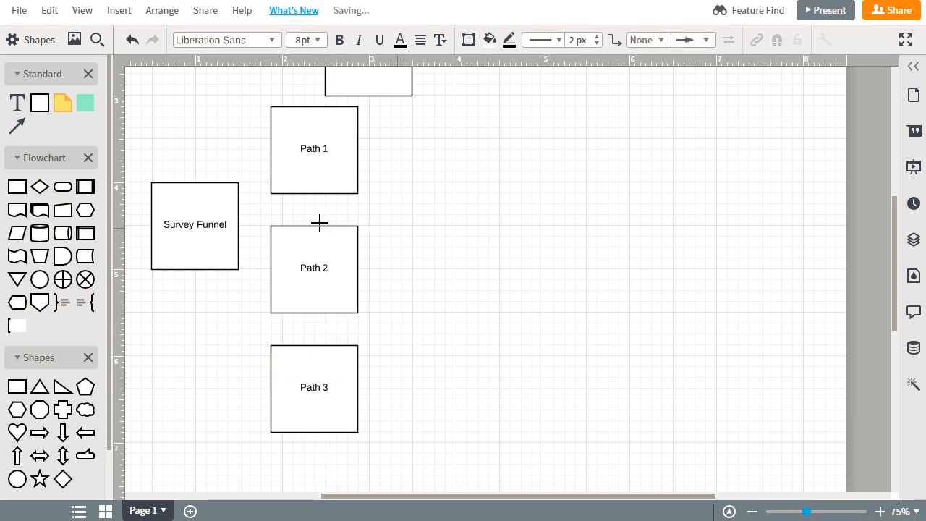
pyautogui.click(314, 148)
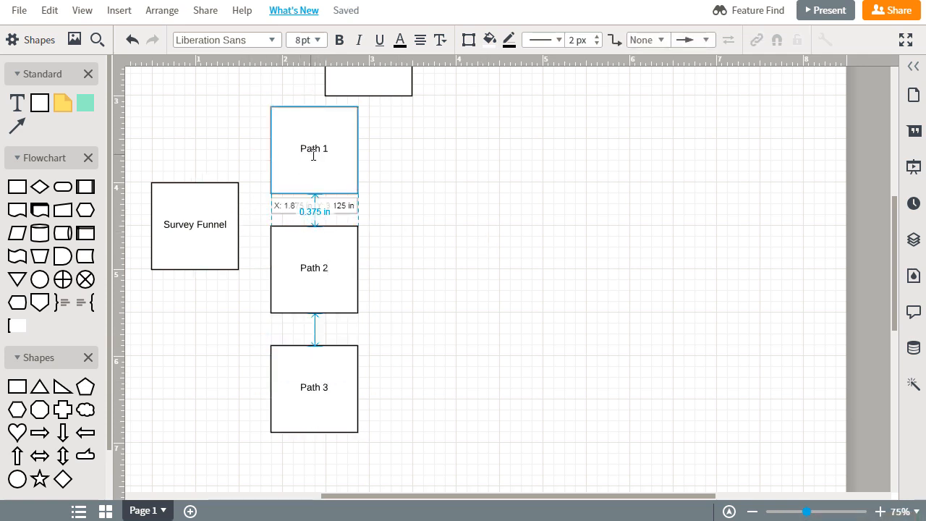
# Step: Label paths 'Path 1: Father', 'Path 2: Single Woman', 'Path 3: Elderly Couple'; align Survey Funnel with Path 2
pyautogui.doubleClick(314, 148)
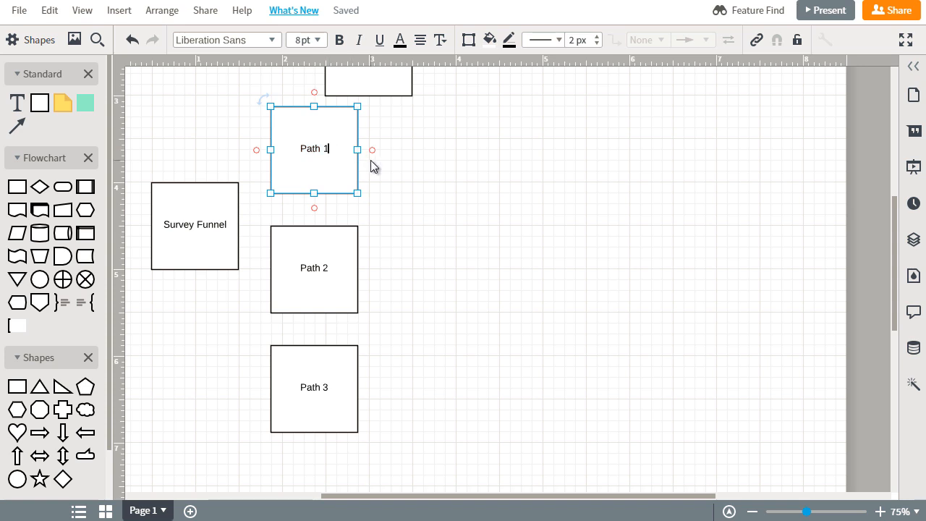
pyautogui.write(':')
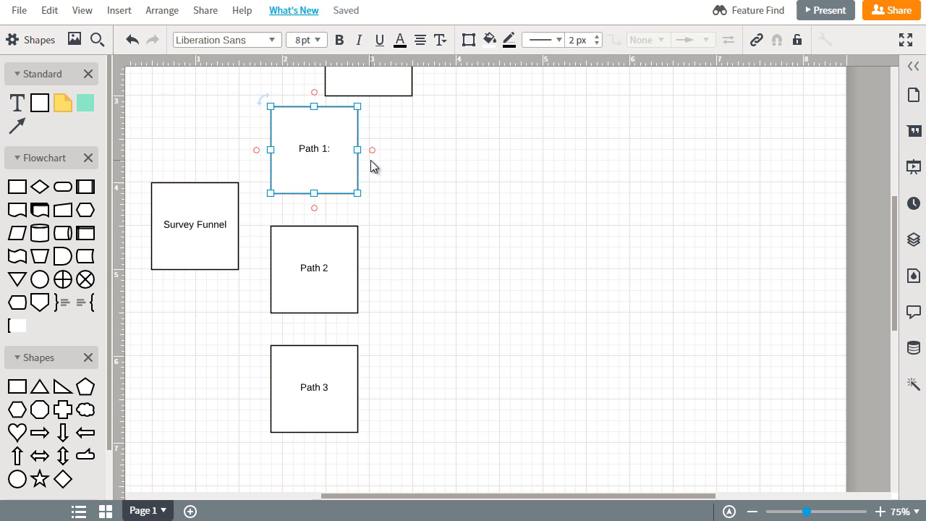
pyautogui.write('Father')
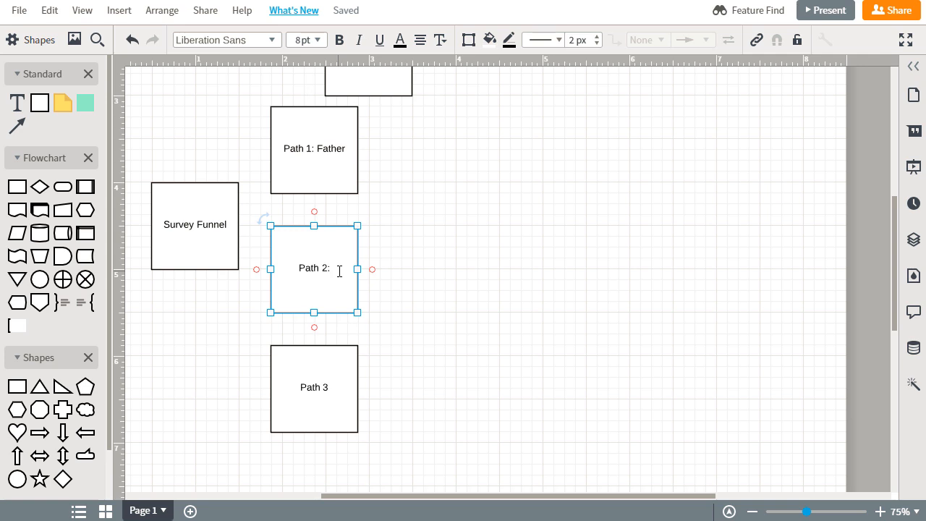
pyautogui.write('Single Woman')
pyautogui.click(314, 389)
pyautogui.write(':')
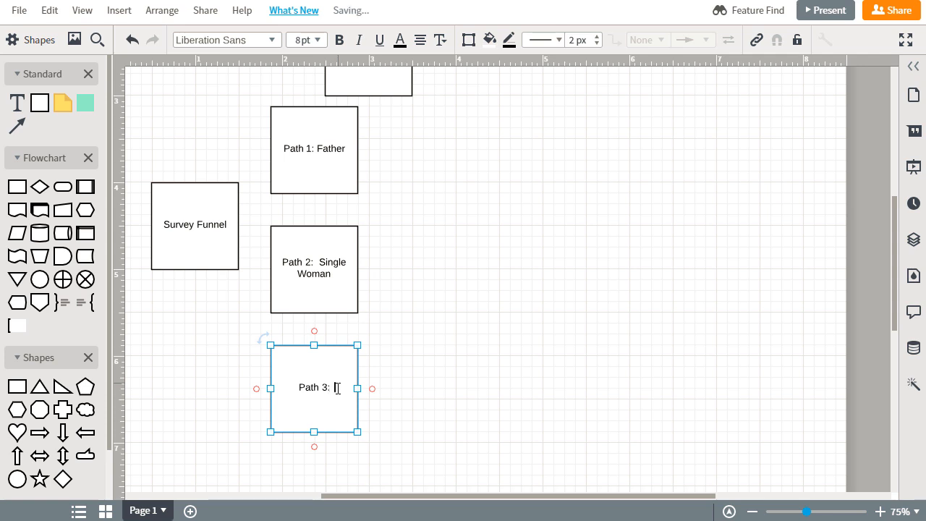
pyautogui.write('Elderly Couple')
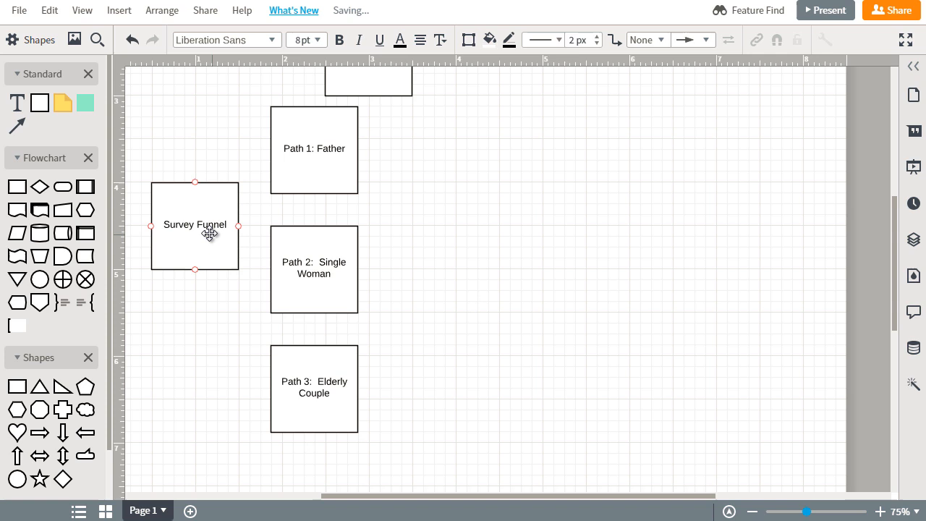
pyautogui.moveTo(194, 225); pyautogui.dragTo(173, 269)
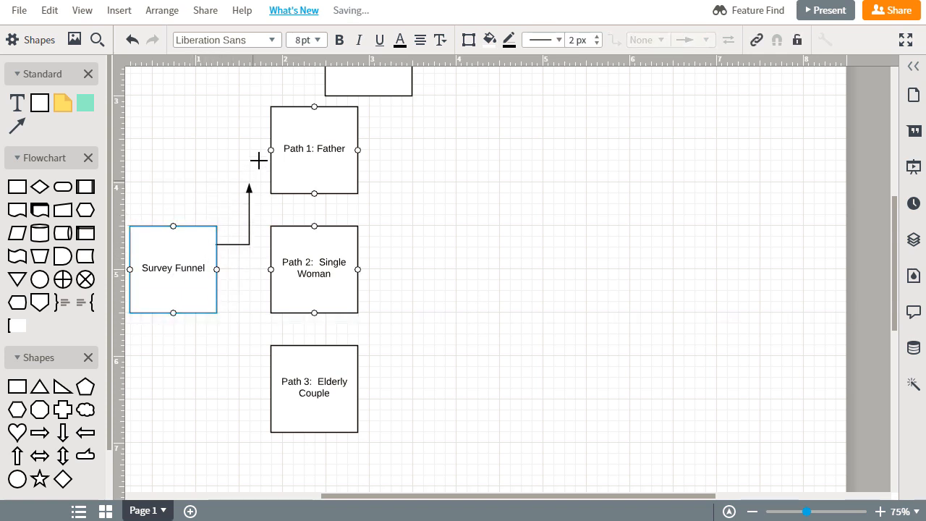
# Step: Draw arrows from the Survey Funnel box to the Path 1, Path 2 and Path 3 boxes
pyautogui.click(246, 196)
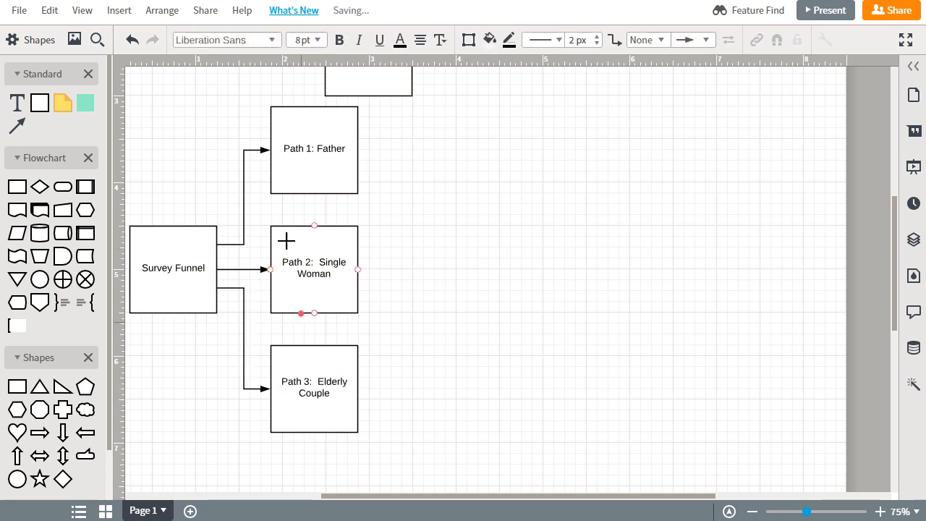
pyautogui.click(173, 267)
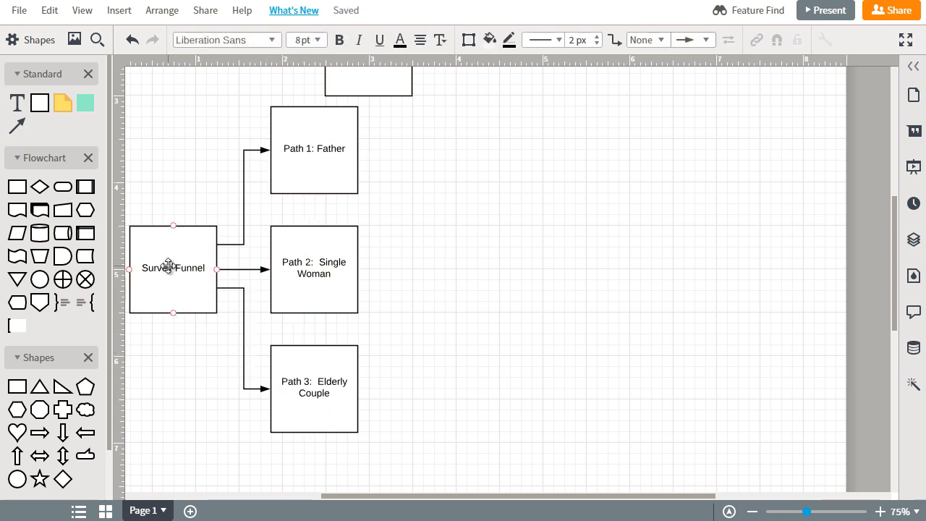
pyautogui.doubleClick(172, 268)
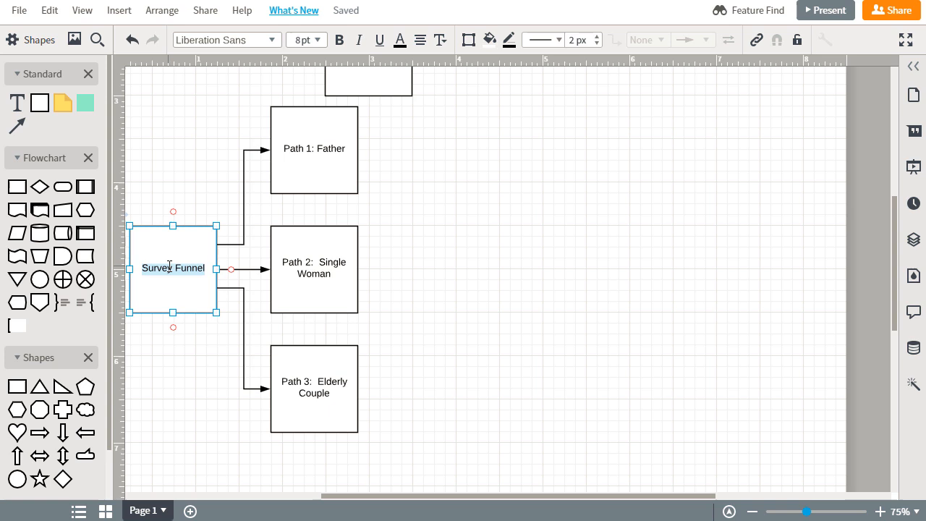
# Step: Change the funnel box's label from 'Survey Funnel' to 'The Survey'
pyautogui.write('The Survey')
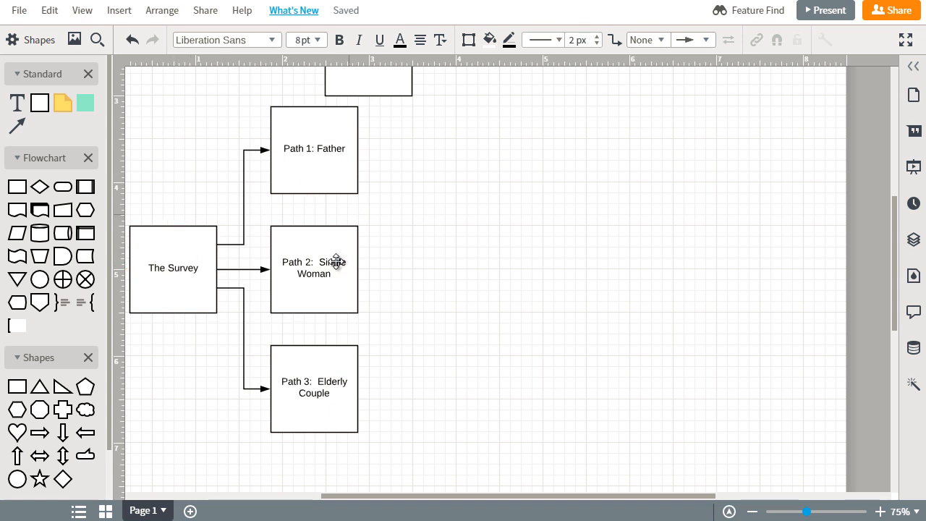
pyautogui.click(314, 149)
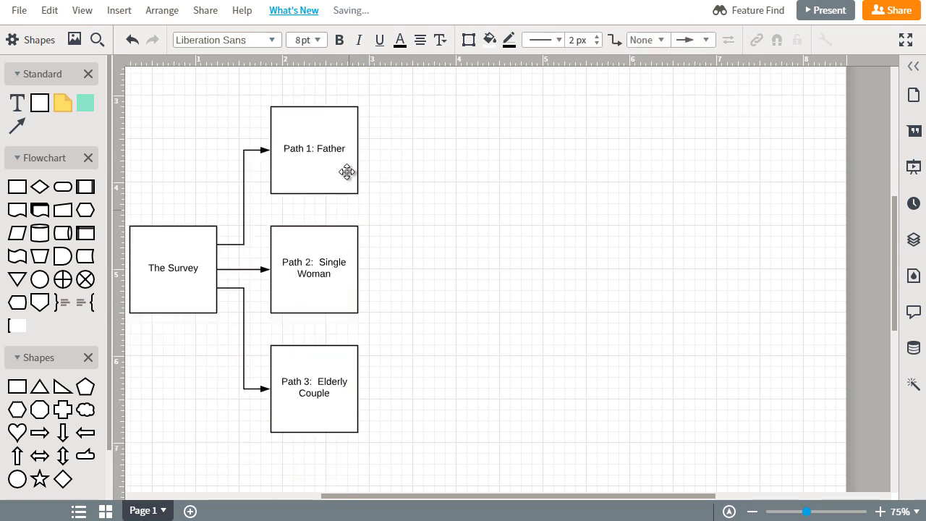
# Step: Add a connected 'Video Sales letter (15 minutes)' box to the right of Path 1
pyautogui.moveTo(314, 148); pyautogui.dragTo(412, 149)
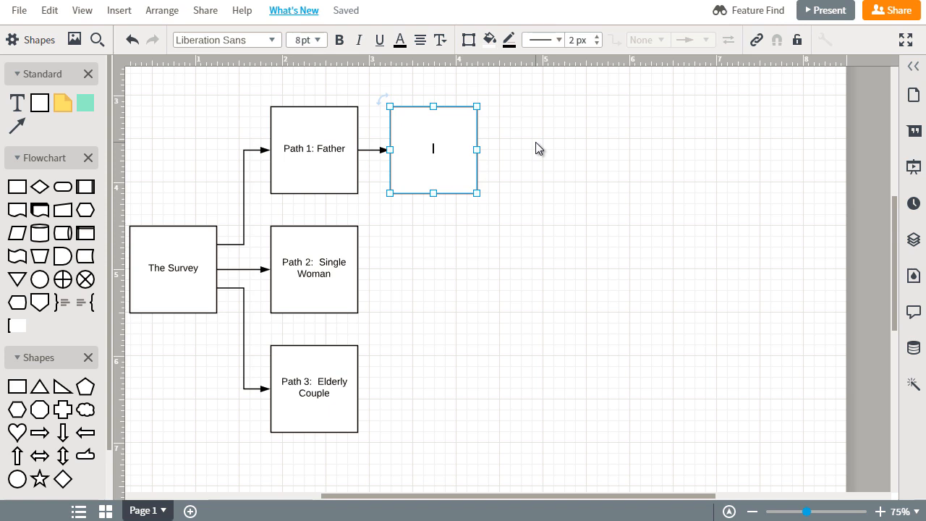
pyautogui.write('Video Sales')
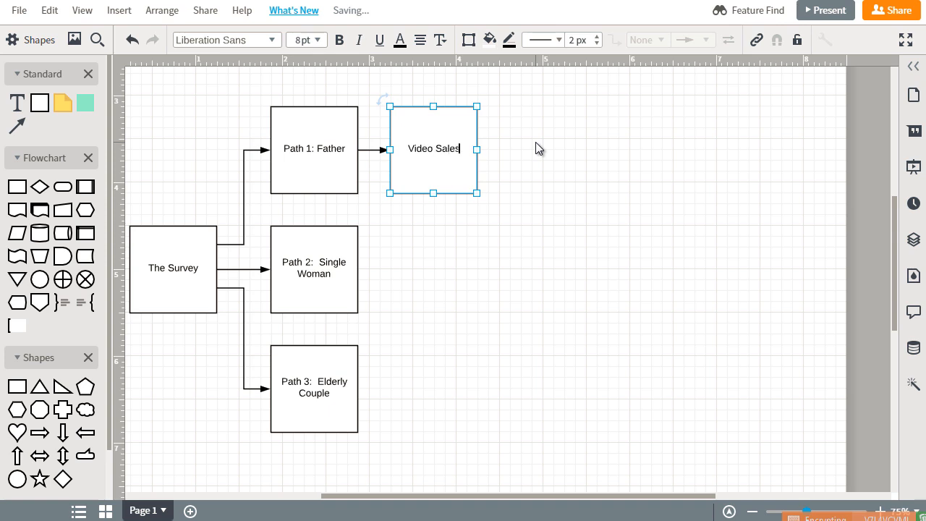
pyautogui.write('letter')
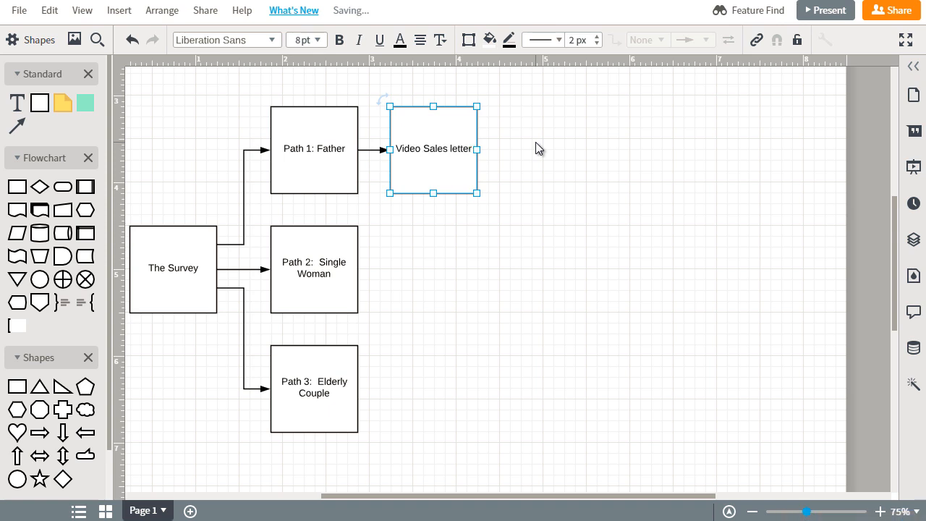
pyautogui.write('(15 m')
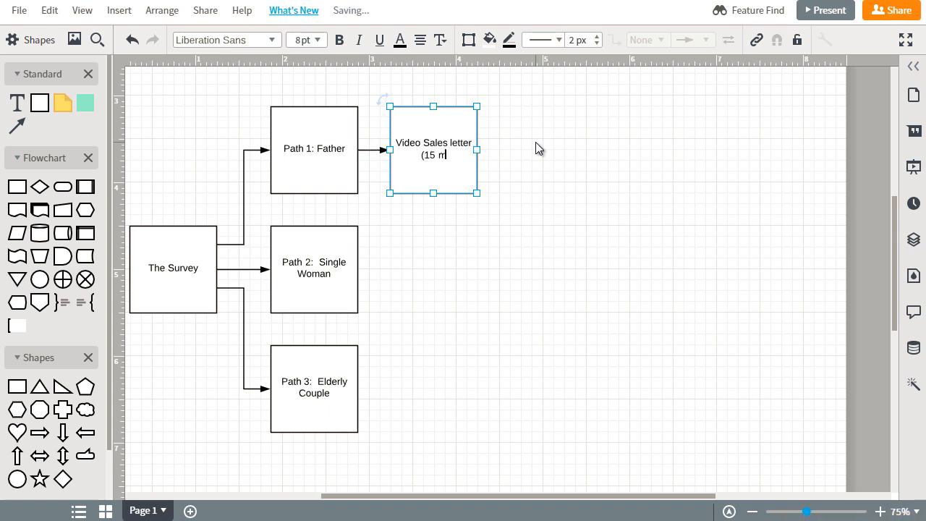
pyautogui.write('inutes)')
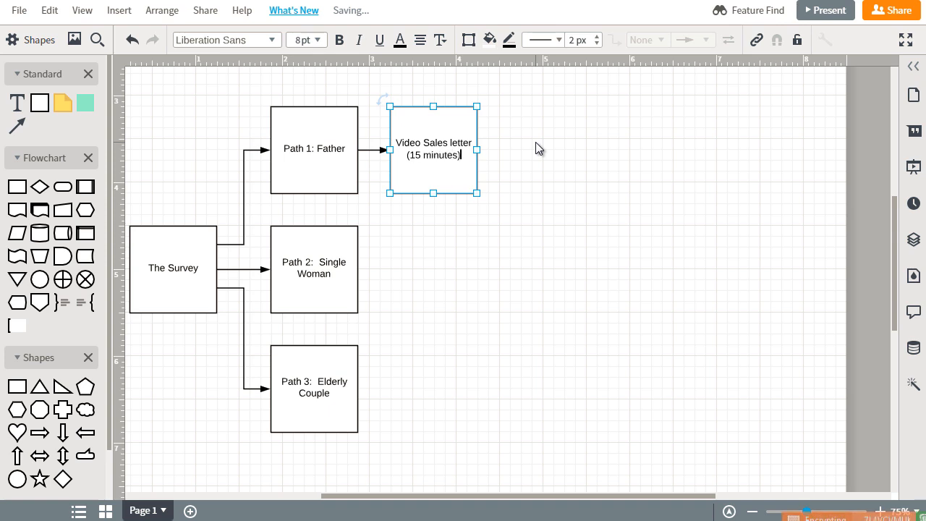
# Step: Copy the video sales letter beside Path 2 and Path 3, setting the third to 30 minutes
pyautogui.moveTo(435, 148); pyautogui.dragTo(444, 163)
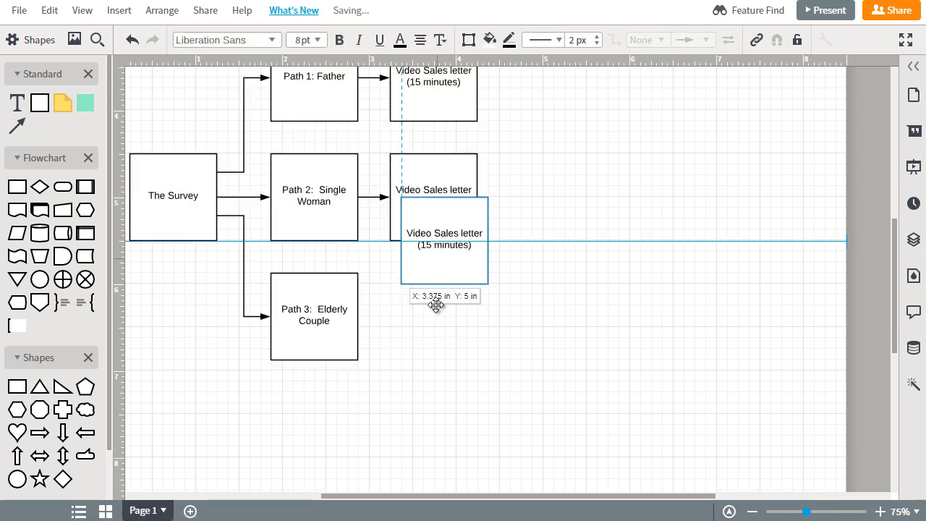
pyautogui.moveTo(445, 240); pyautogui.dragTo(434, 316)
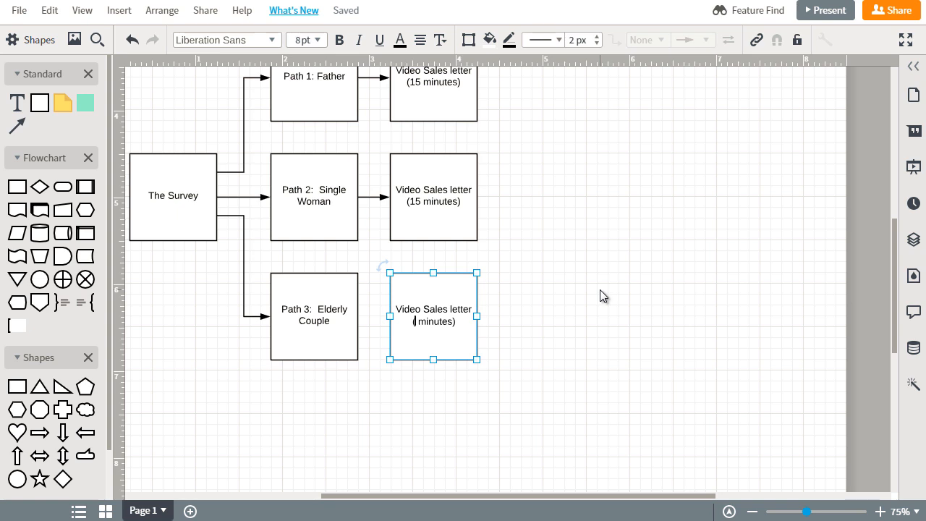
pyautogui.write('30')
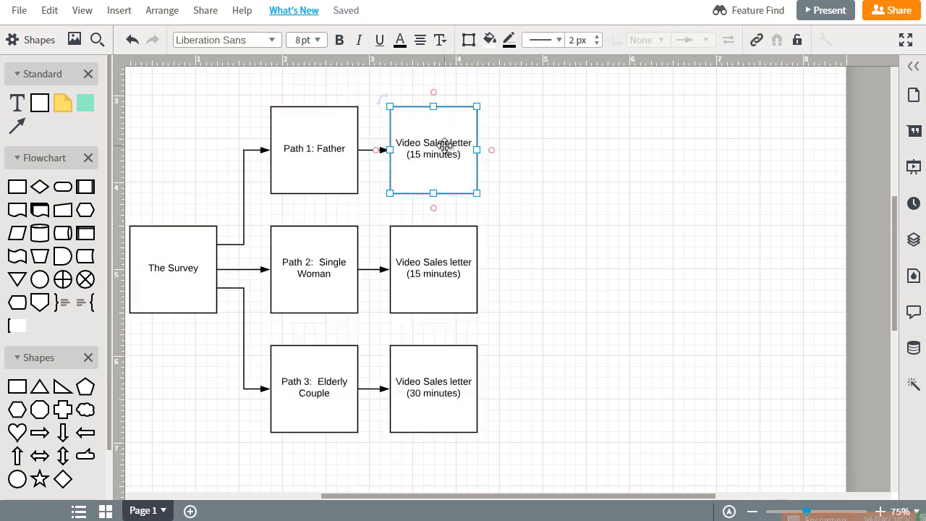
# Step: Add a connected 'Email Autoresponder (Day 1-7)' box after the first video sales letter
pyautogui.moveTo(433, 148); pyautogui.dragTo(563, 148)
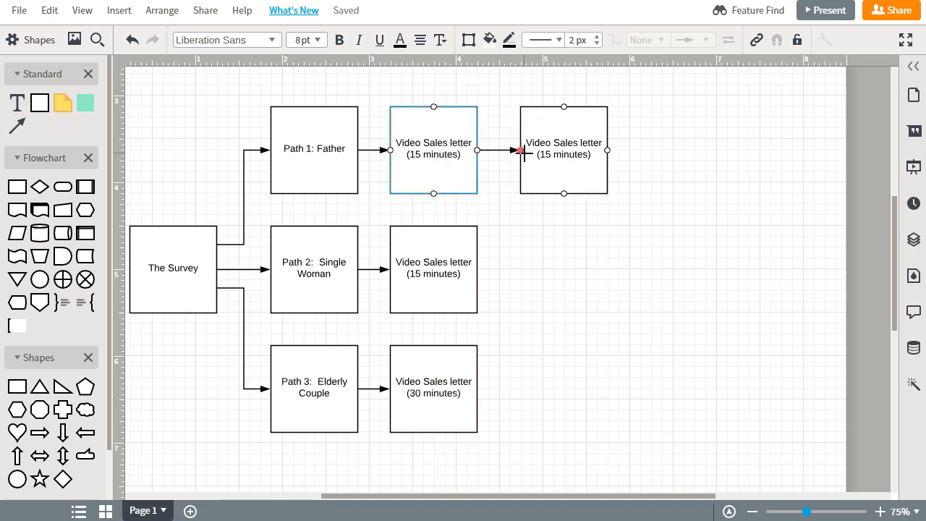
pyautogui.doubleClick(563, 148)
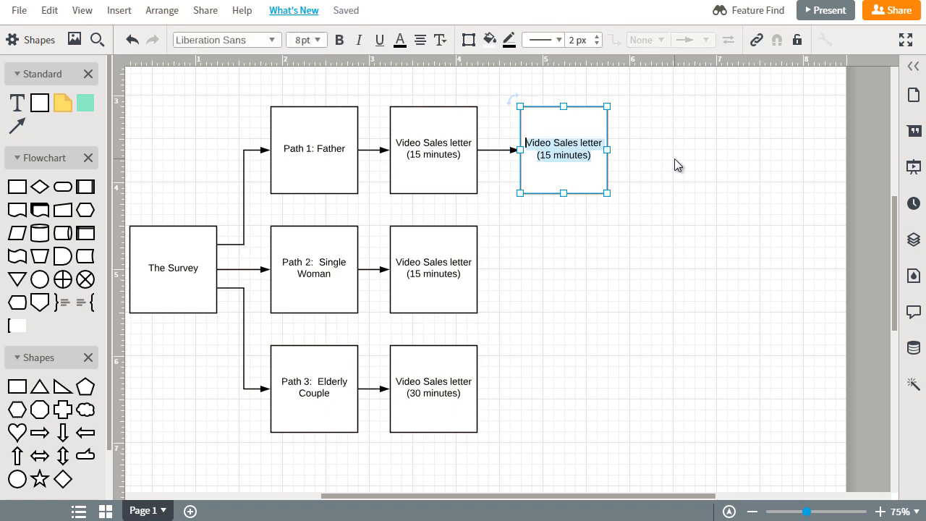
pyautogui.write('Email Autoresponder (Day 1')
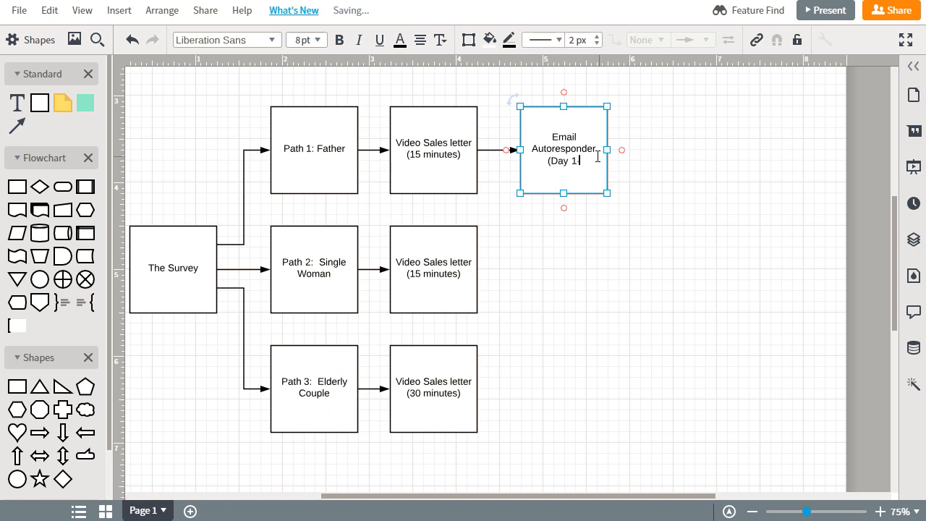
pyautogui.write('-7)')
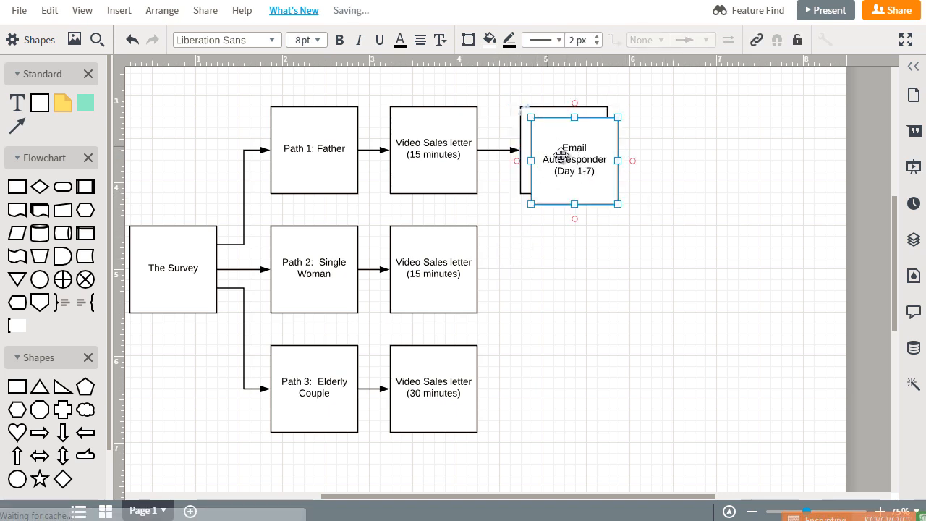
# Step: Copy the autoresponder for the second and third rows, linking the Day 1-14 one
pyautogui.moveTo(574, 160); pyautogui.dragTo(564, 268)
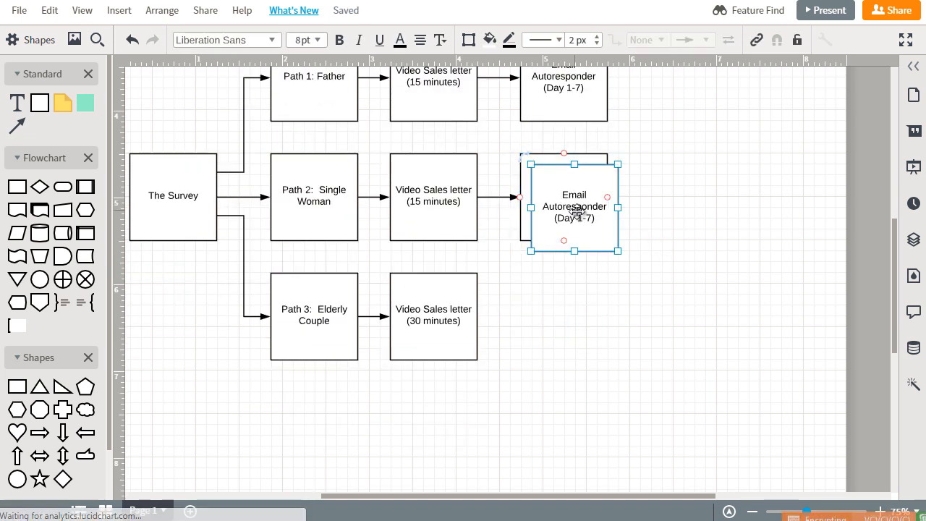
pyautogui.moveTo(574, 207); pyautogui.dragTo(563, 315)
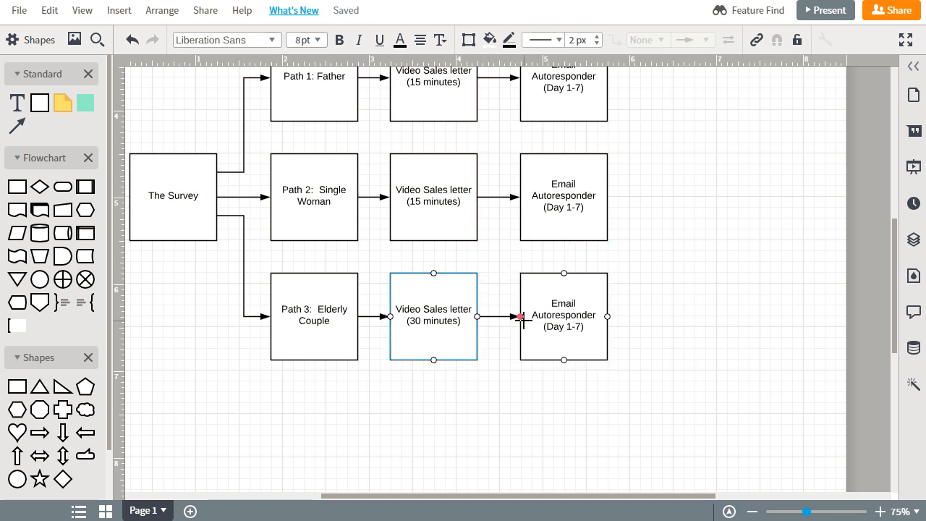
pyautogui.click(563, 317)
pyautogui.write('14')
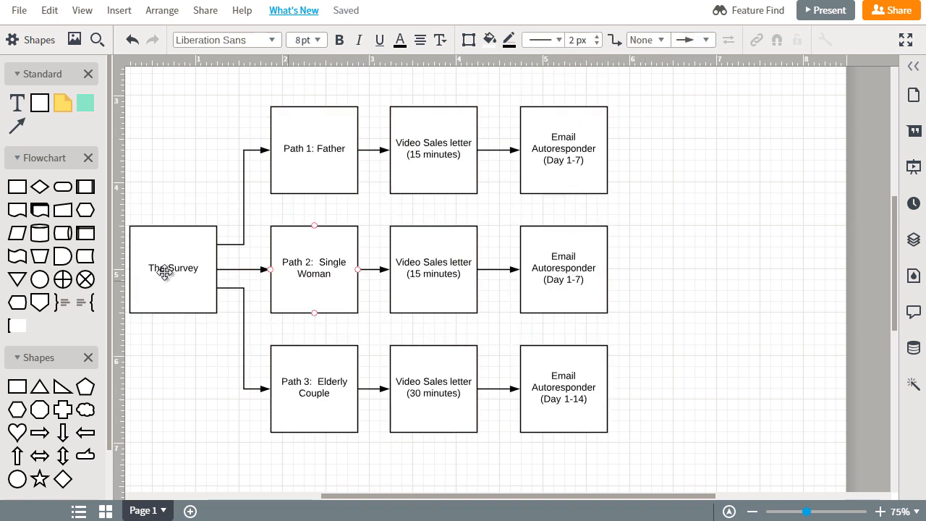
pyautogui.click(172, 267)
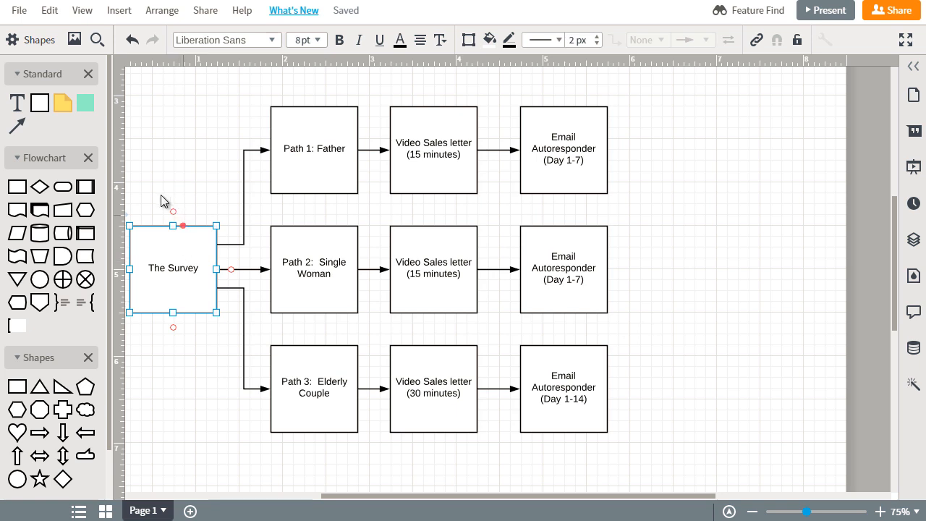
pyautogui.moveTo(164, 264)
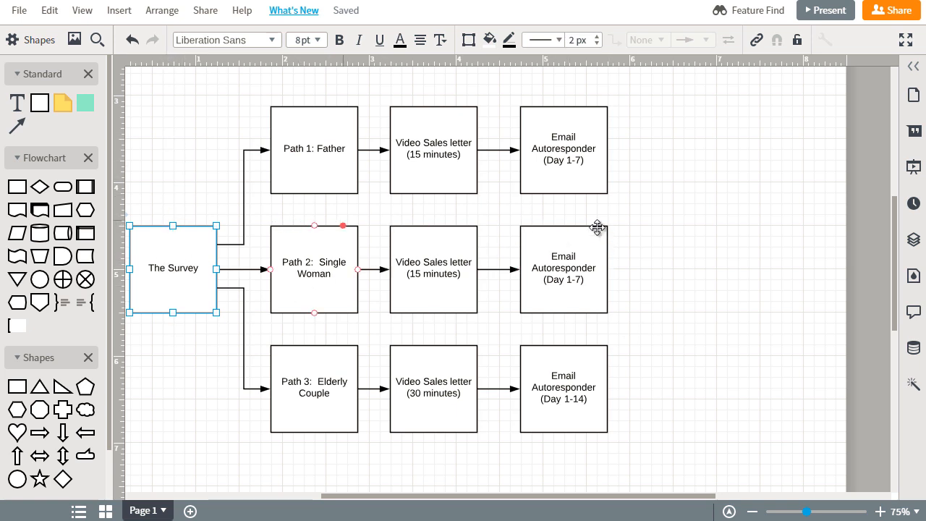
pyautogui.moveTo(655, 240)
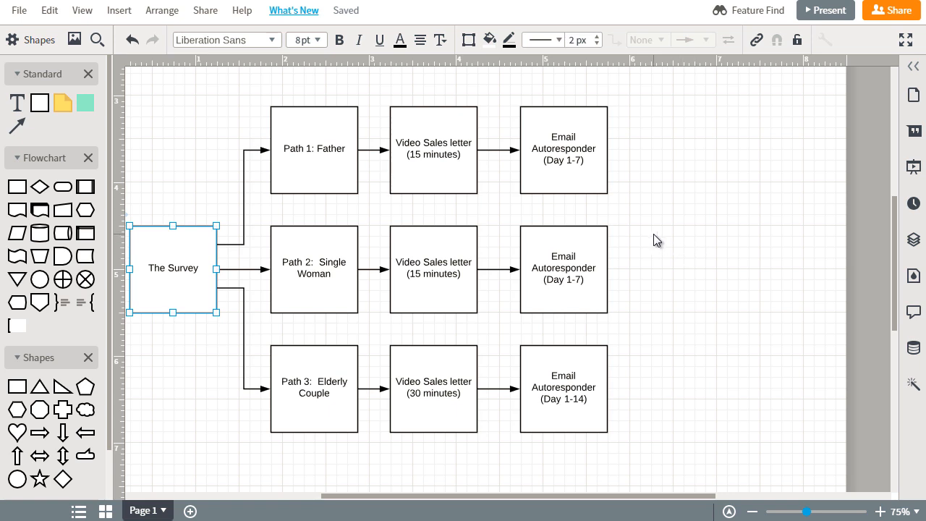
pyautogui.moveTo(707, 256)
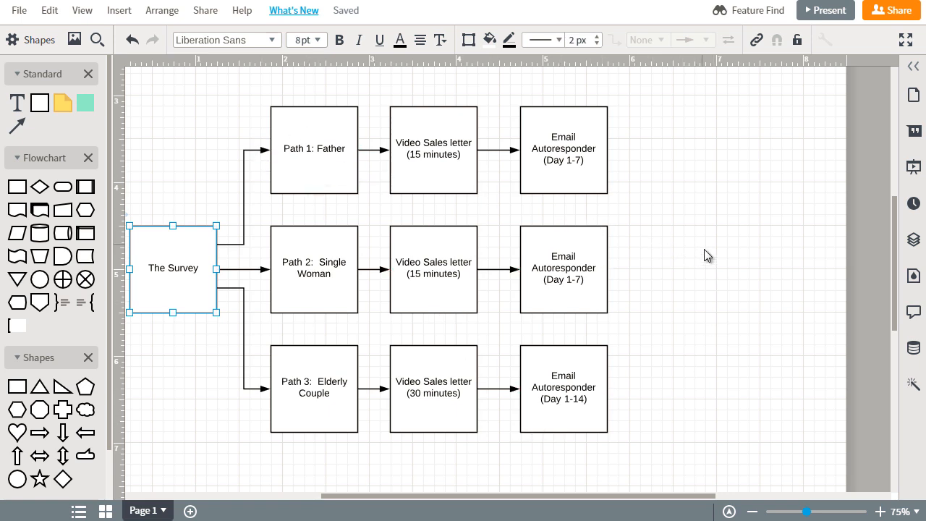
pyautogui.moveTo(335, 156)
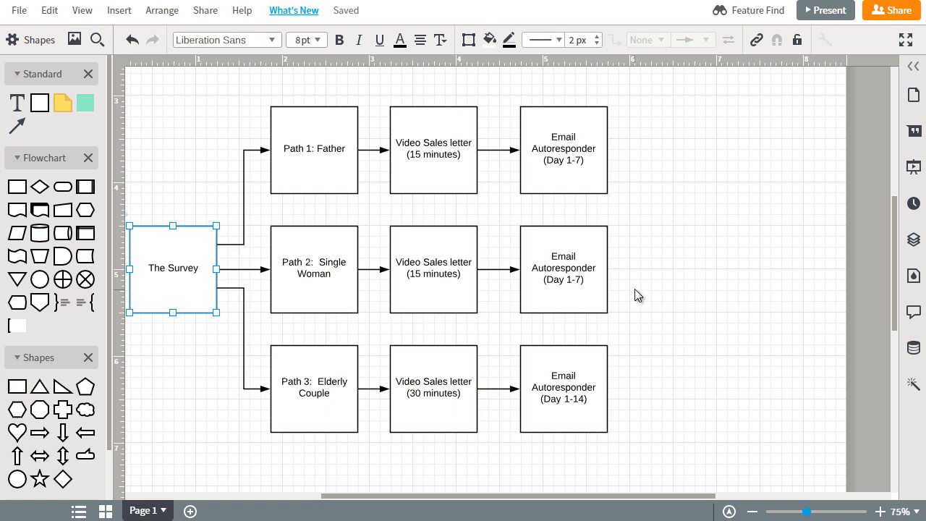
pyautogui.moveTo(637, 212)
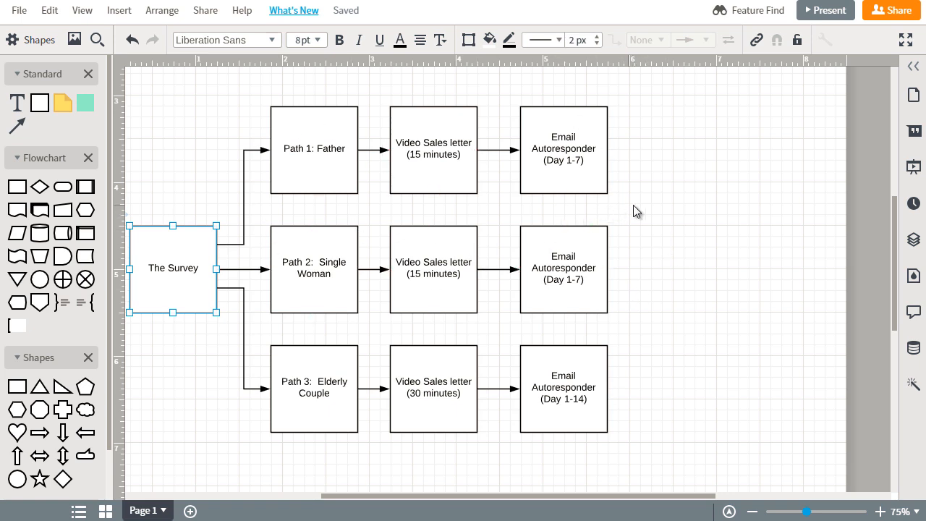
pyautogui.moveTo(640, 209)
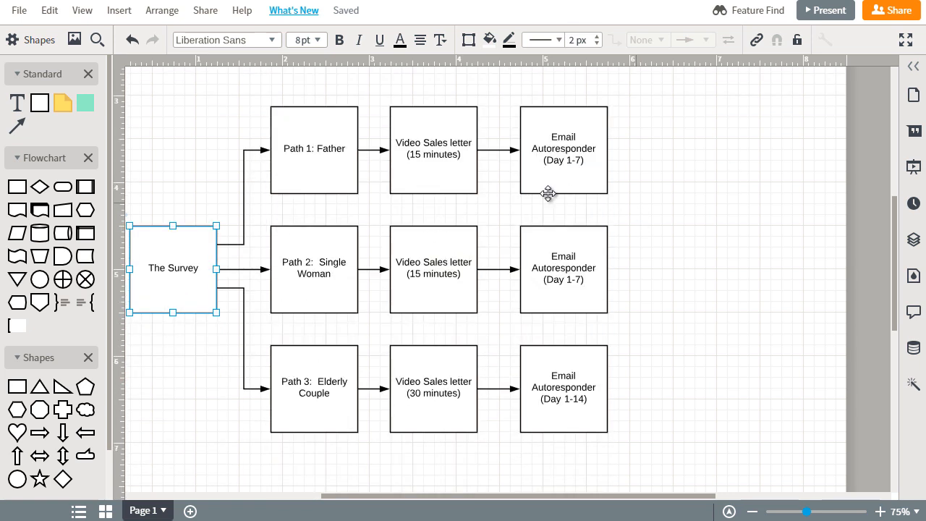
pyautogui.moveTo(485, 507)
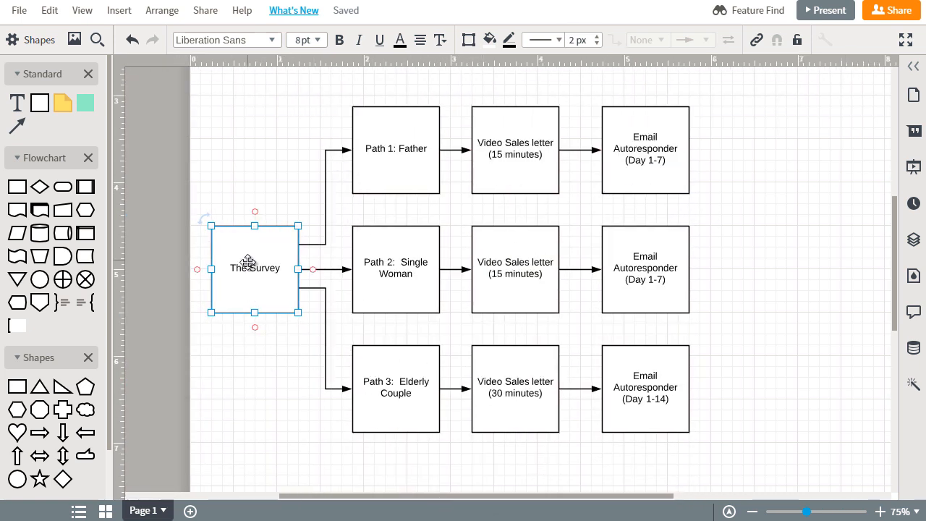
# Step: Append '(Wufoo.com form)' to The Survey box's label
pyautogui.write('(')
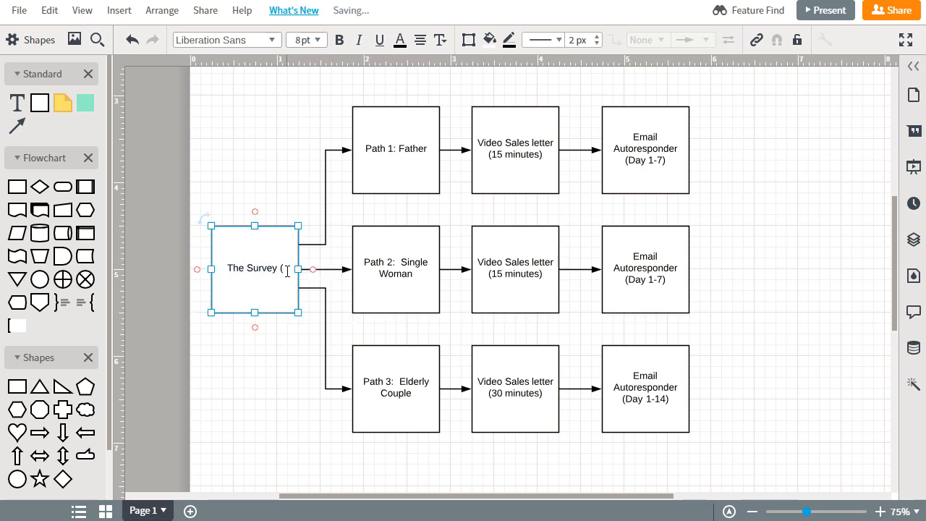
pyautogui.write('Wufoo')
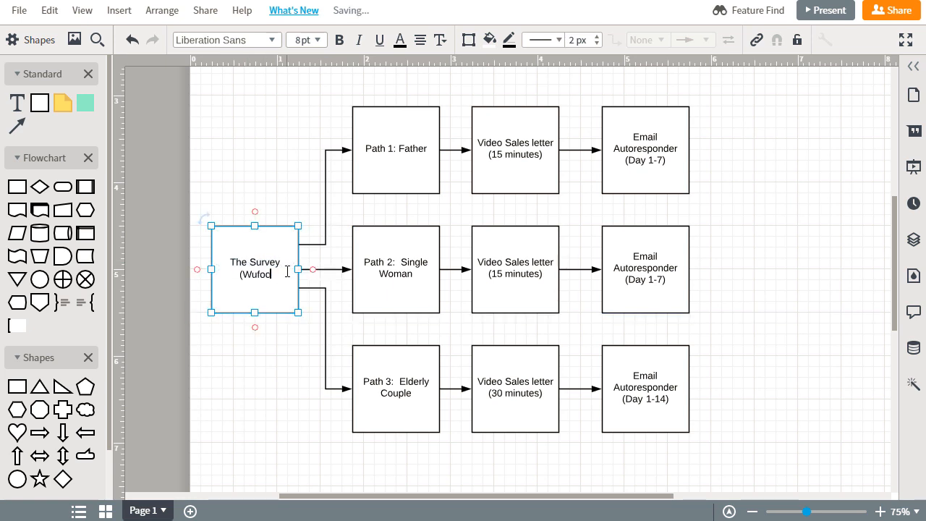
pyautogui.write('.com form')
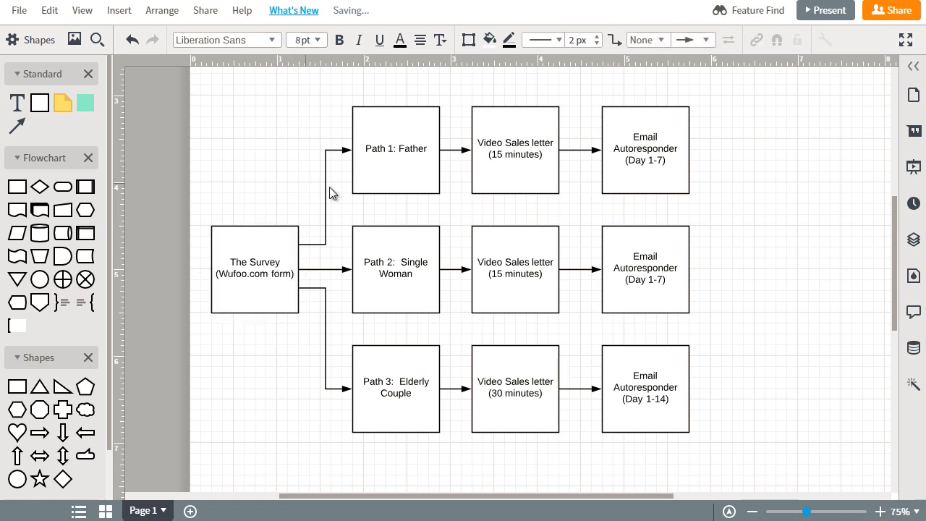
# Step: Place the 'conditional rules' label on the Path 1 branch and reposition the bottom row
pyautogui.click(326, 188)
pyautogui.write('conditional rules')
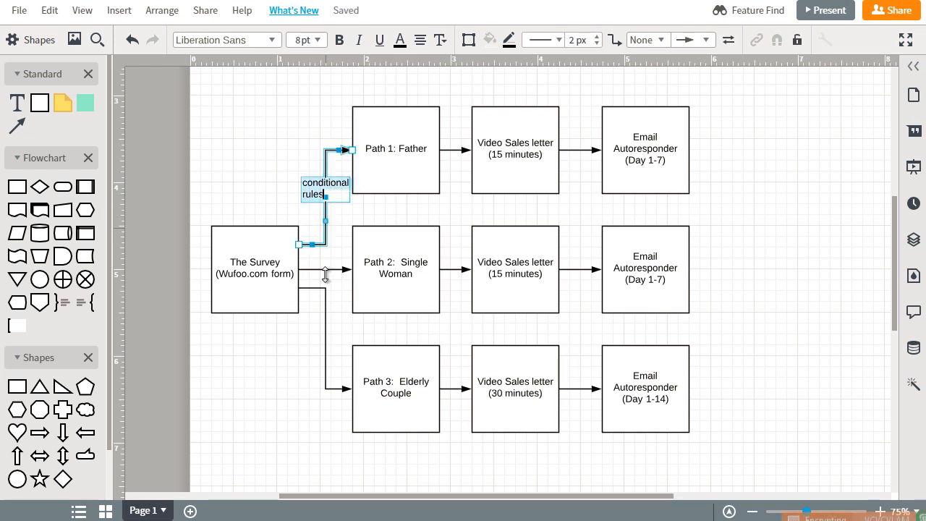
pyautogui.moveTo(324, 188); pyautogui.dragTo(322, 268)
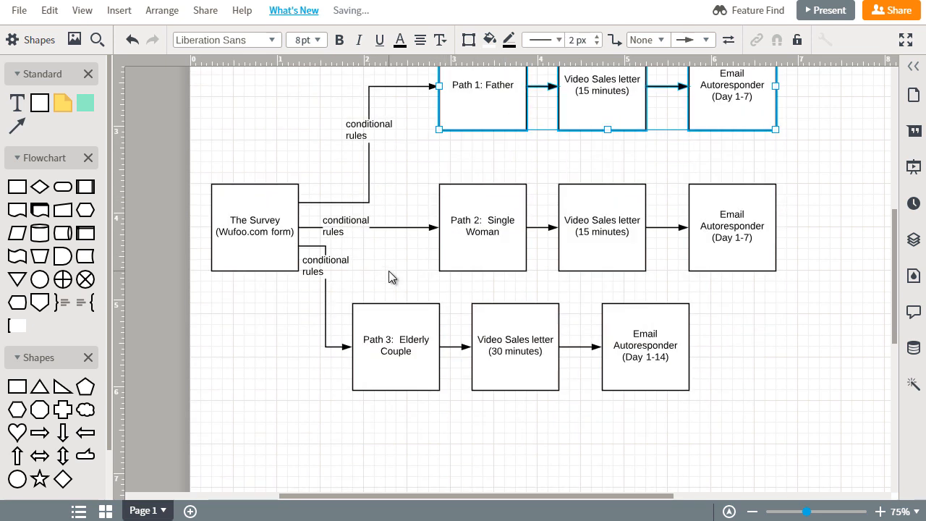
pyautogui.click(396, 345)
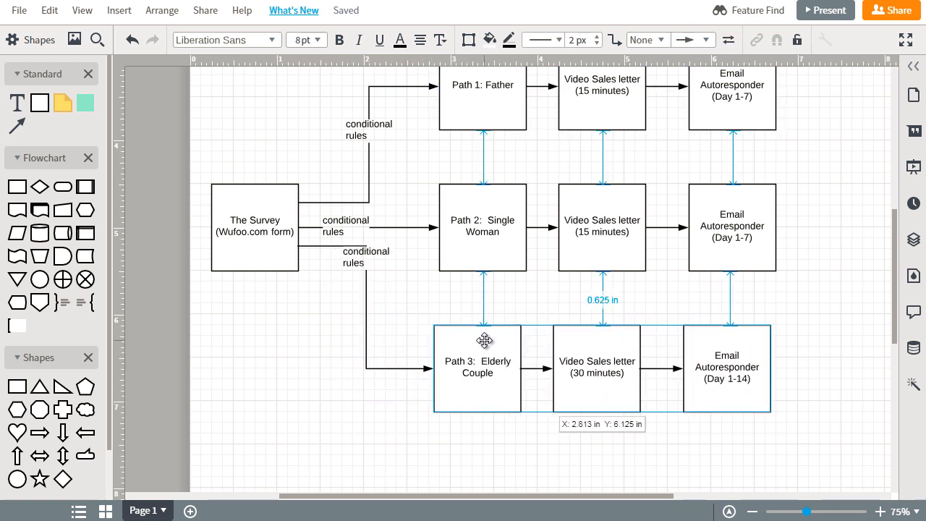
pyautogui.click(477, 340)
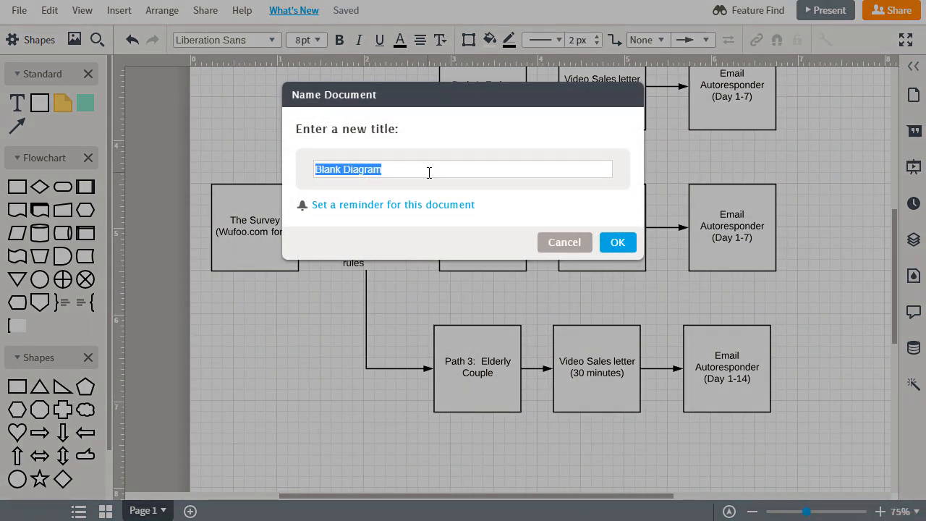
# Step: Enter 'Survey Funnel' as the document title and confirm
pyautogui.write('Survey Funnel')
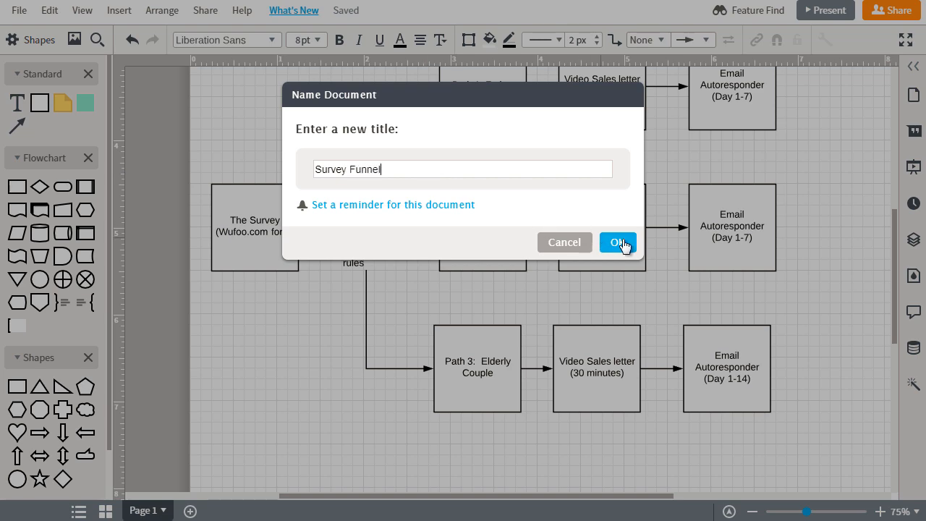
pyautogui.click(618, 243)
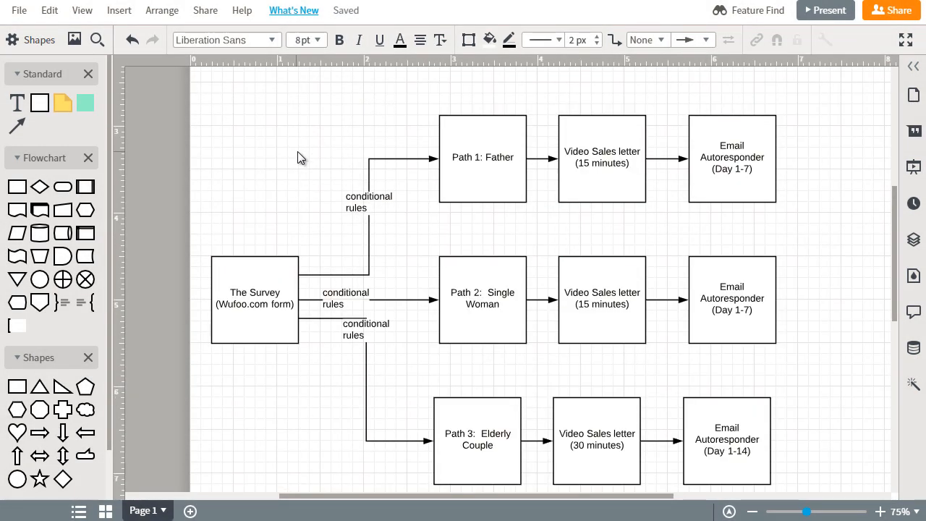
# Step: Remove the 30-minute video sales letter and move the Day 1-14 autoresponder beside Path 3
pyautogui.click(602, 157)
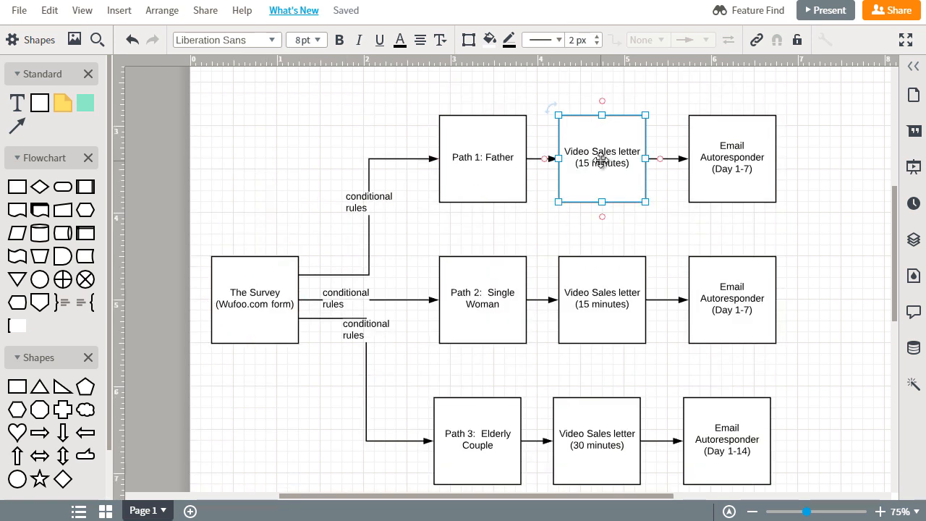
pyautogui.scroll(-3)
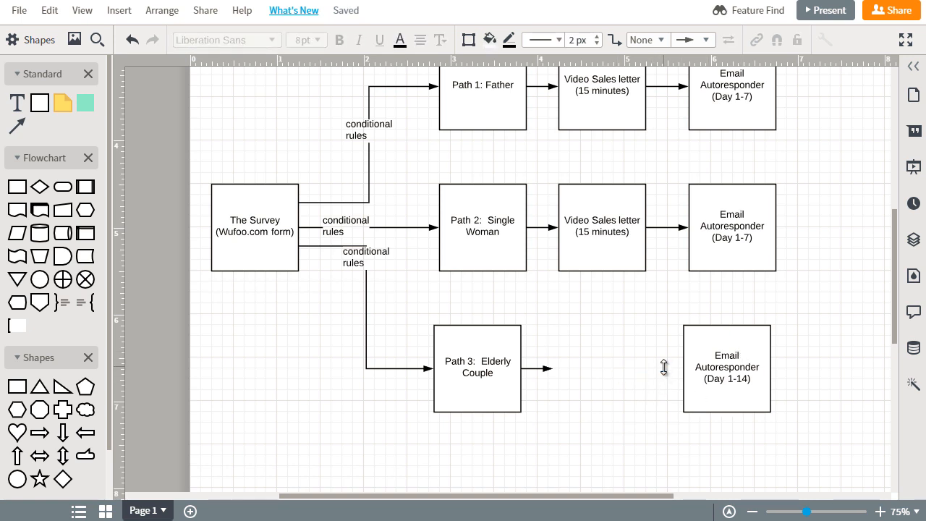
pyautogui.moveTo(727, 367); pyautogui.dragTo(591, 368)
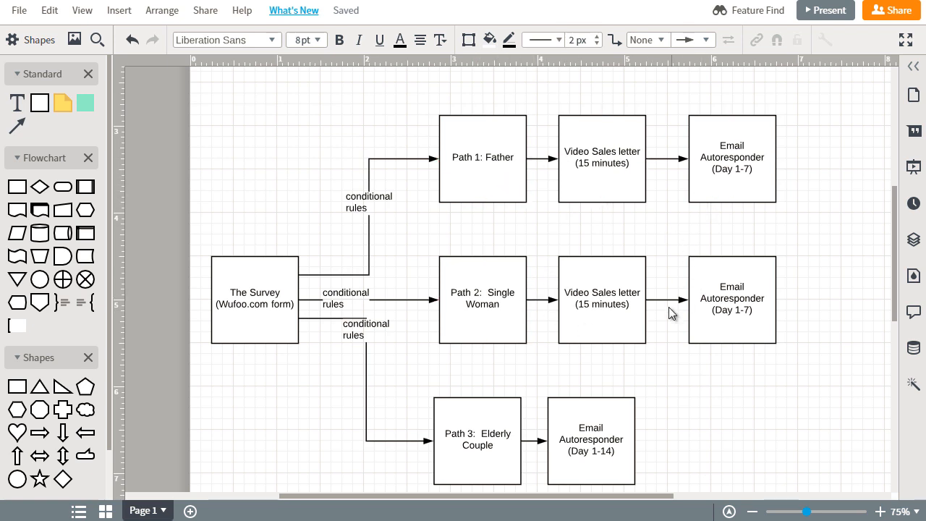
# Step: Reconnect Path 3's arrow to the Day 1-14 email autoresponder
pyautogui.click(255, 300)
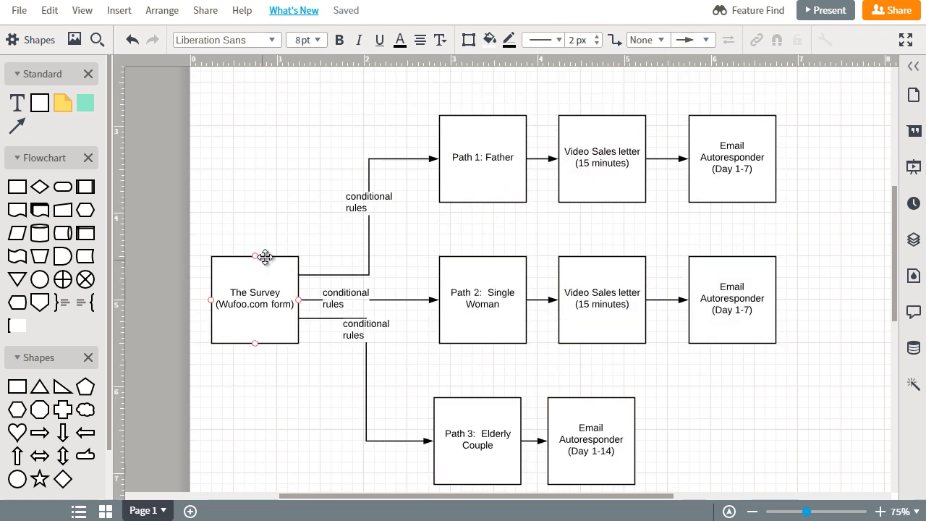
pyautogui.click(254, 296)
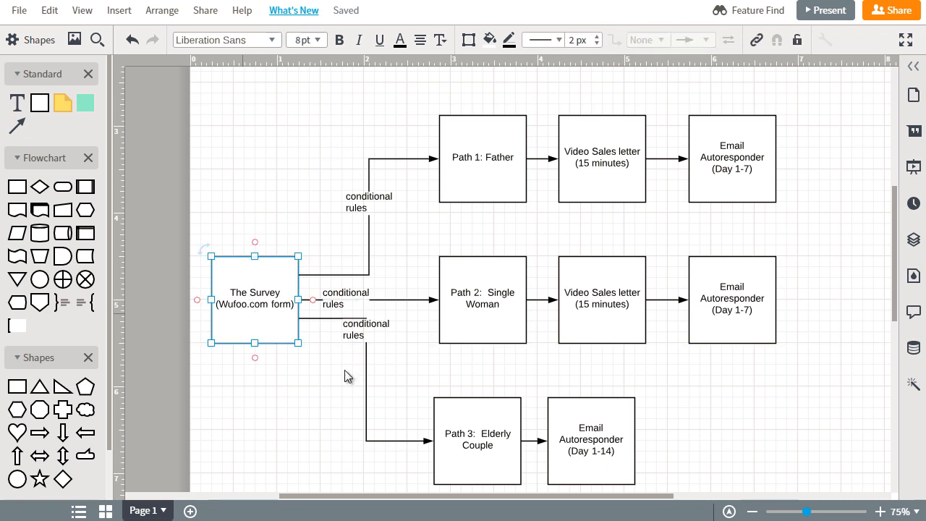
pyautogui.click(368, 202)
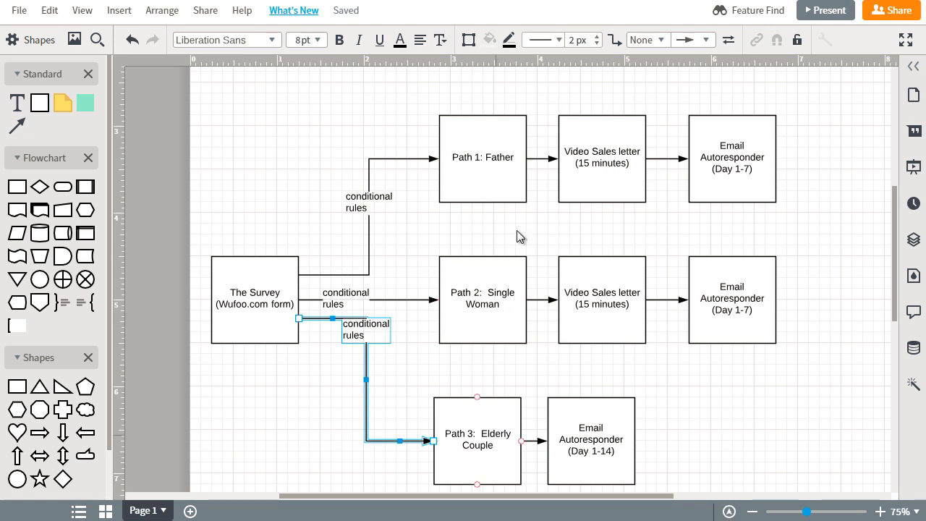
pyautogui.click(483, 157)
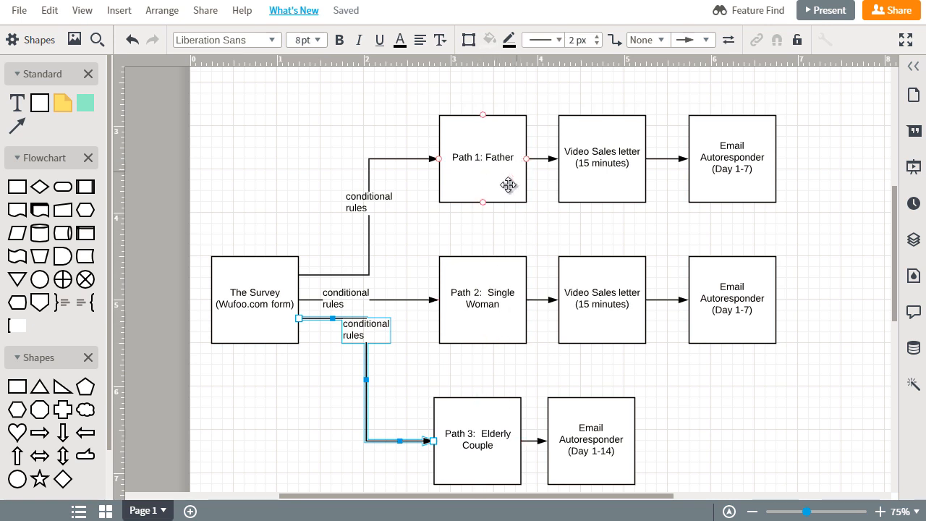
pyautogui.moveTo(508, 178)
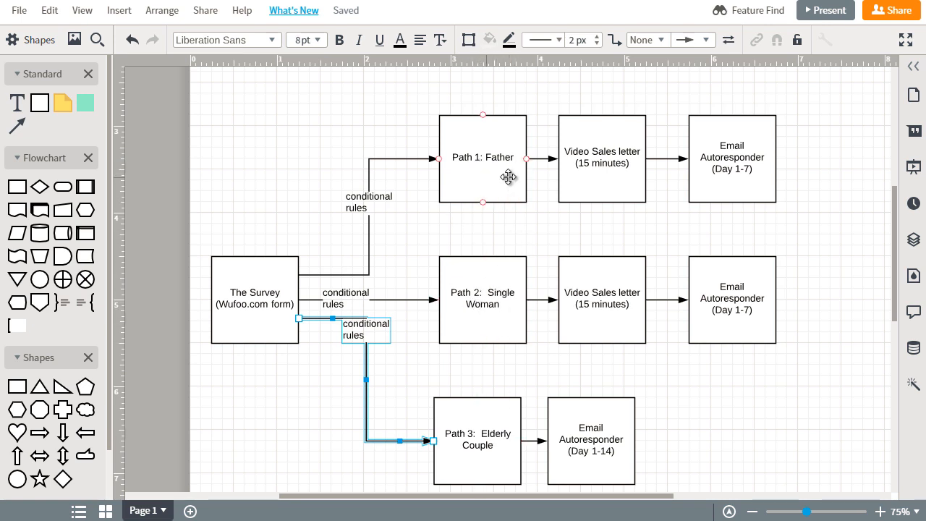
pyautogui.moveTo(498, 154)
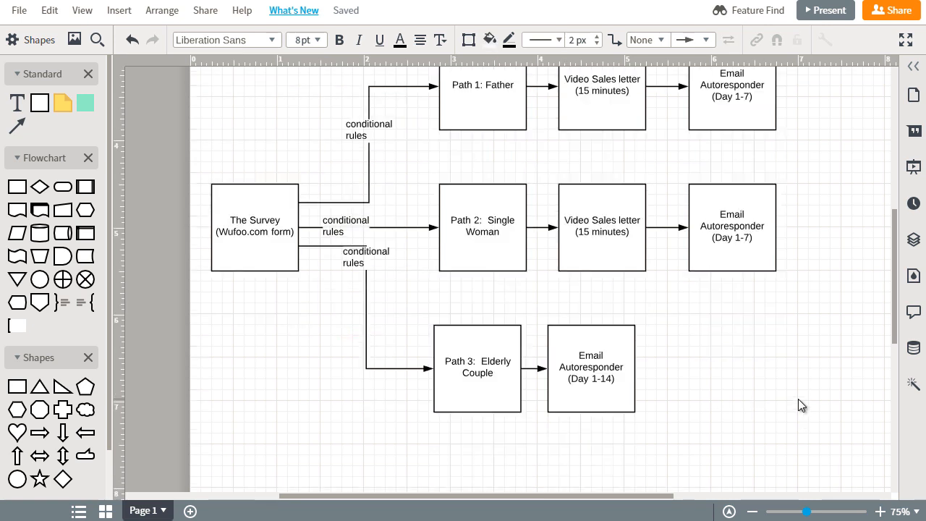
# Step: Draw arrows from both Day 1-7 autoresponders back to their 15-minute video sales letters
pyautogui.scroll(-3)
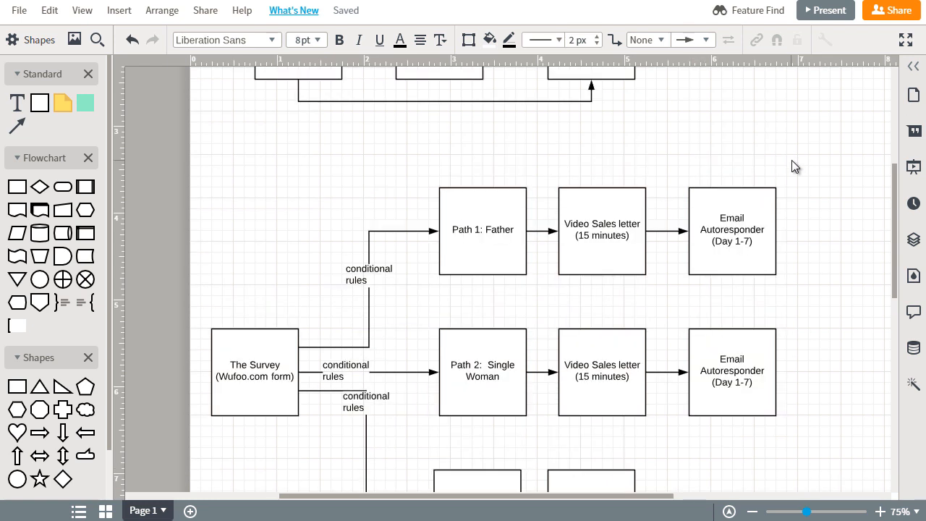
pyautogui.click(731, 230)
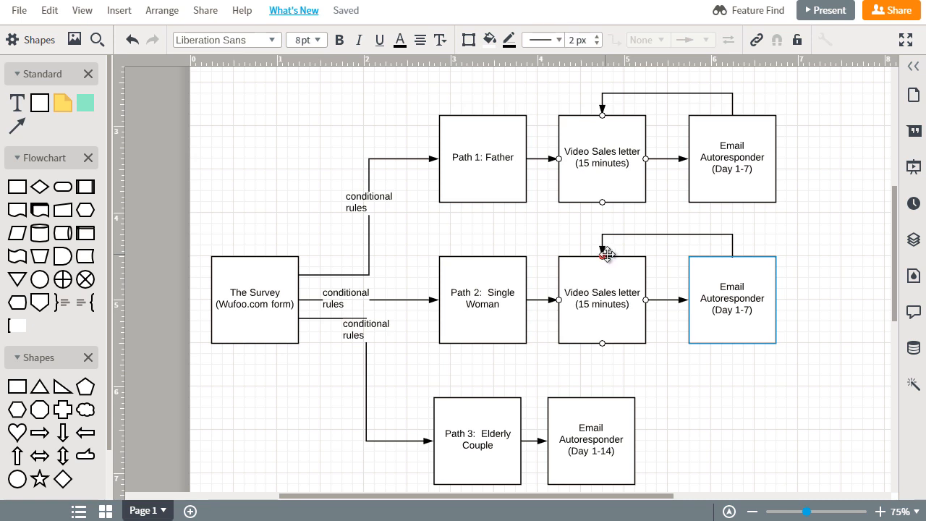
pyautogui.scroll(-3)
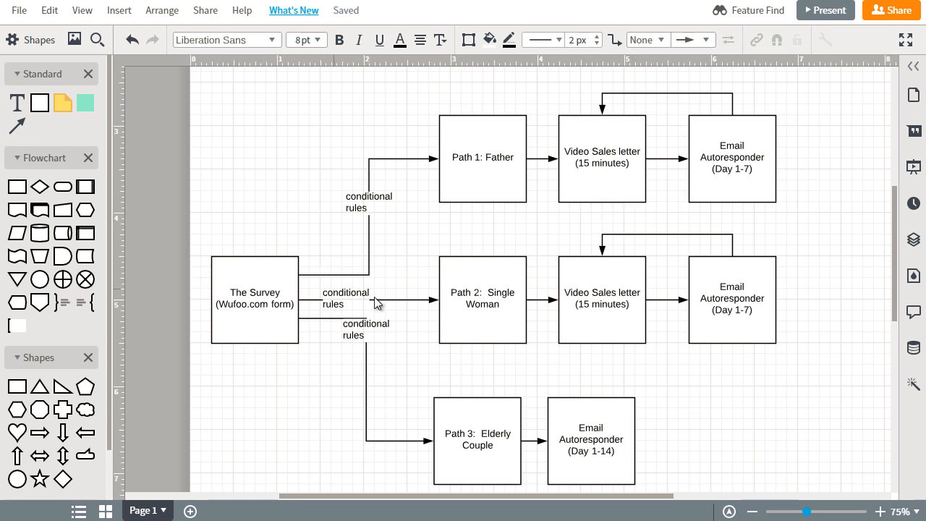
pyautogui.click(483, 157)
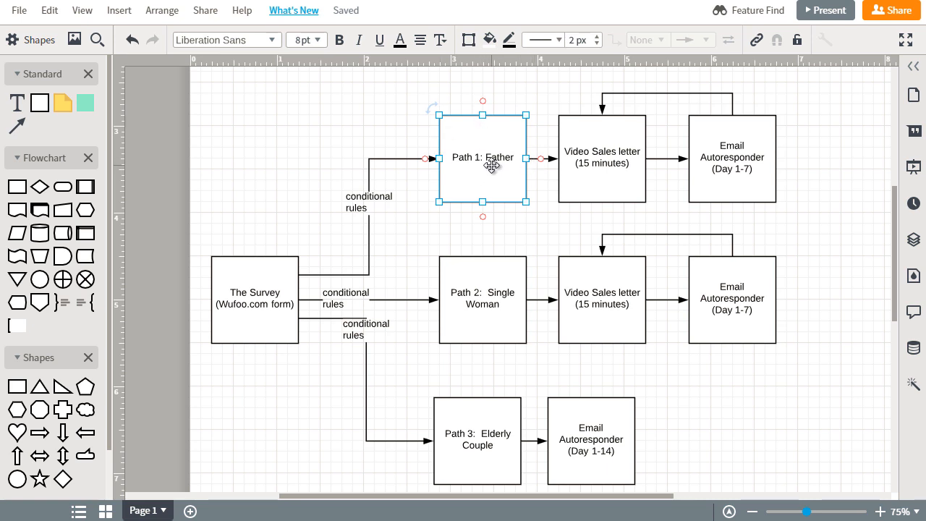
pyautogui.moveTo(492, 184)
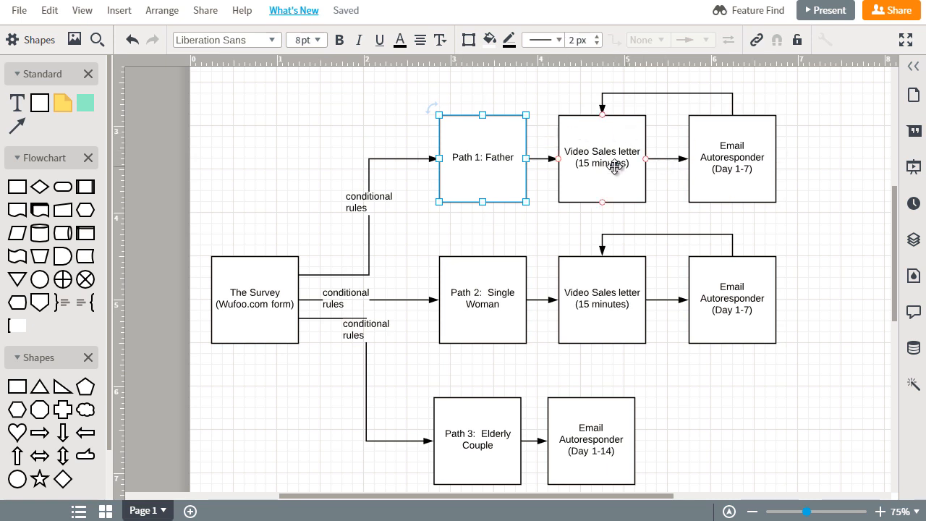
pyautogui.click(602, 157)
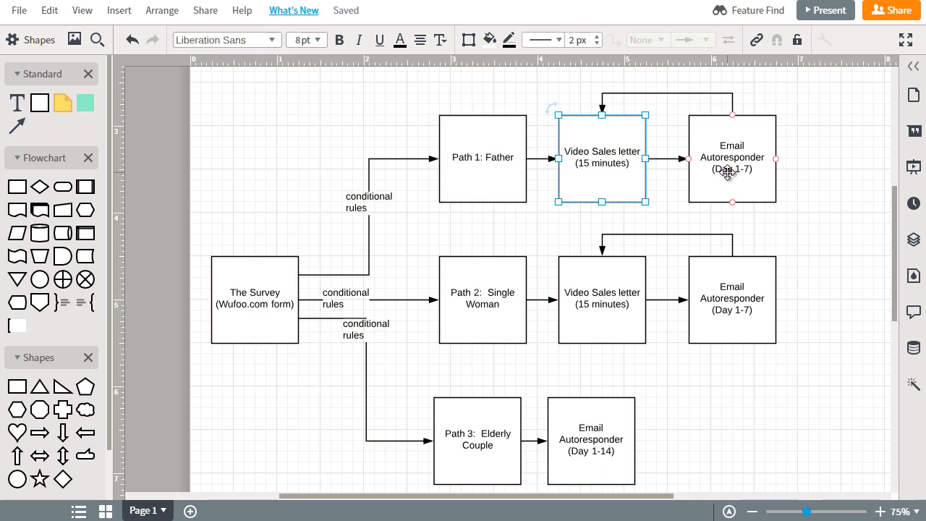
pyautogui.moveTo(796, 169)
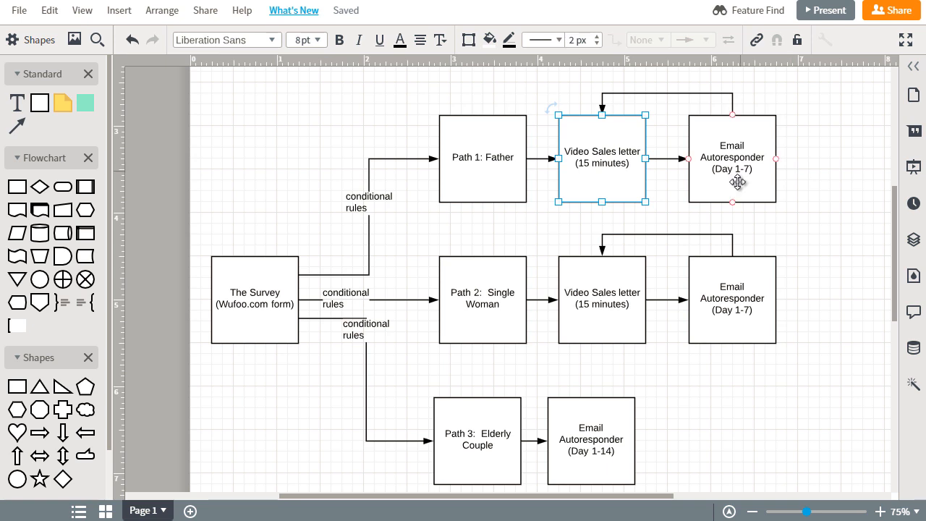
pyautogui.moveTo(709, 191)
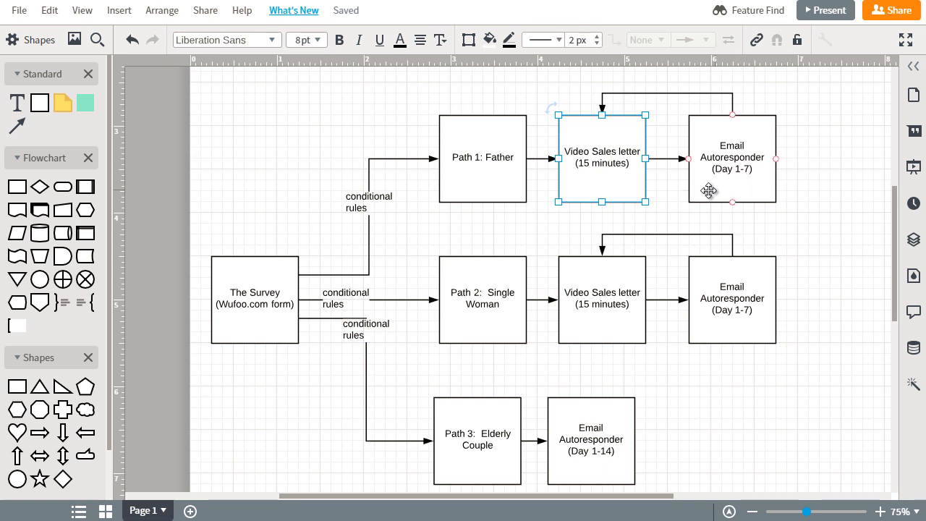
pyautogui.moveTo(774, 176)
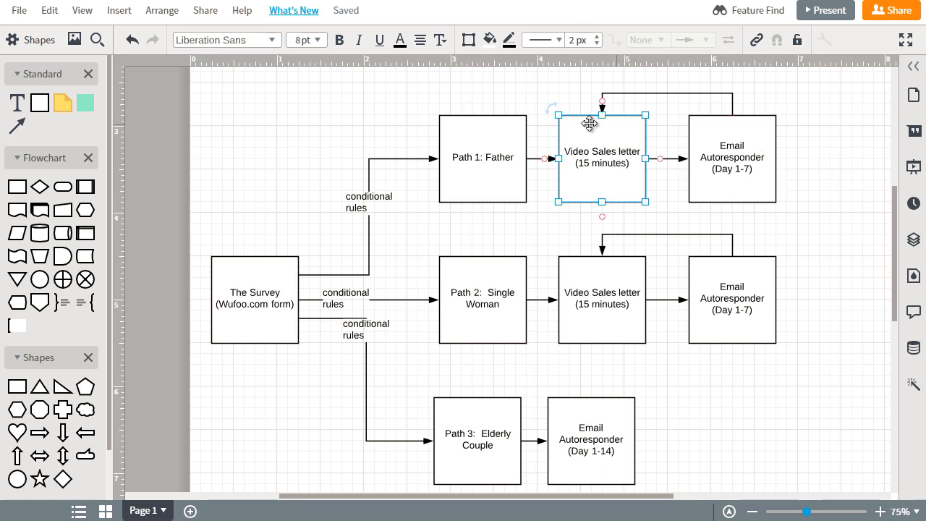
pyautogui.moveTo(614, 141)
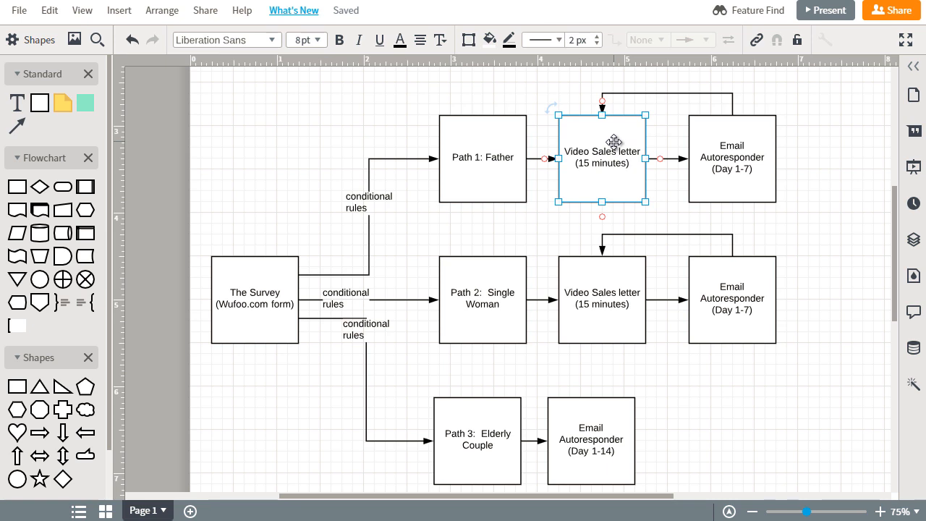
pyautogui.click(275, 165)
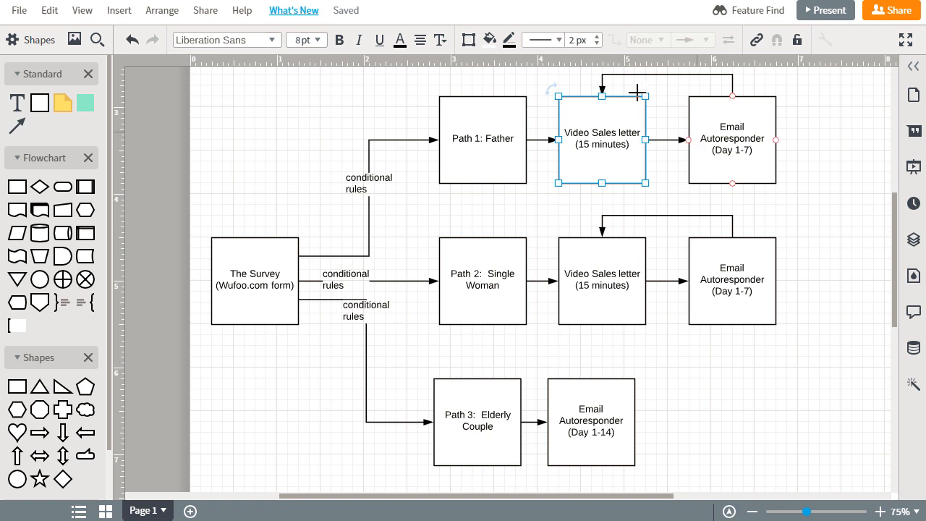
pyautogui.moveTo(764, 114)
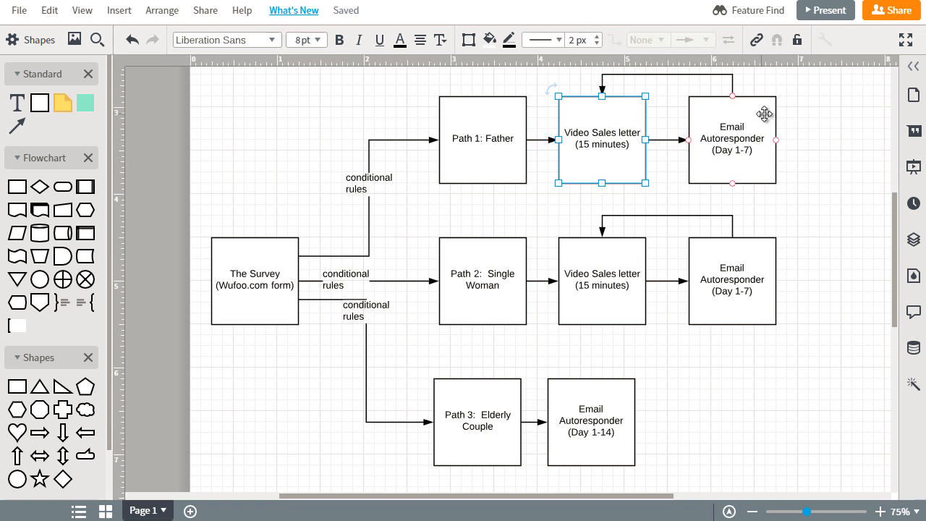
pyautogui.click(223, 125)
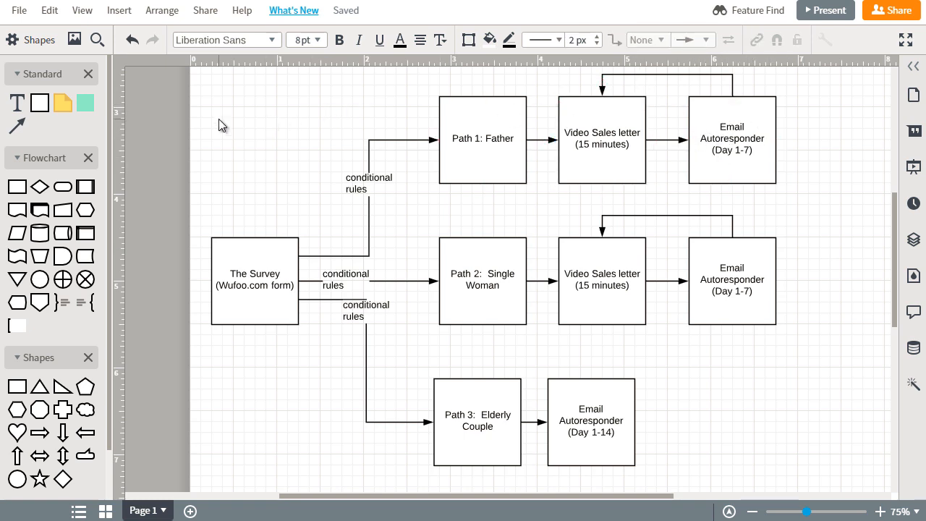